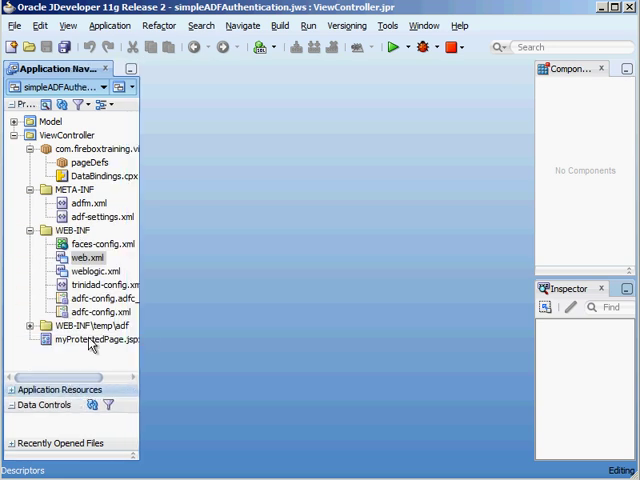
Step: Open myProtectedPage.jspx from the ViewController project in the Design view
double_click(84, 339)
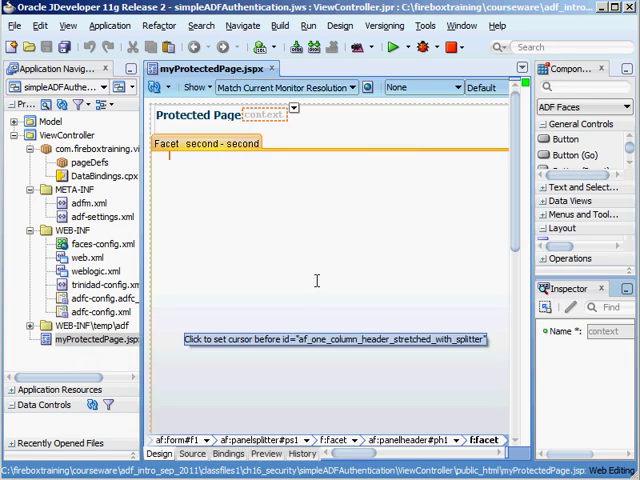
mouse_move(337, 289)
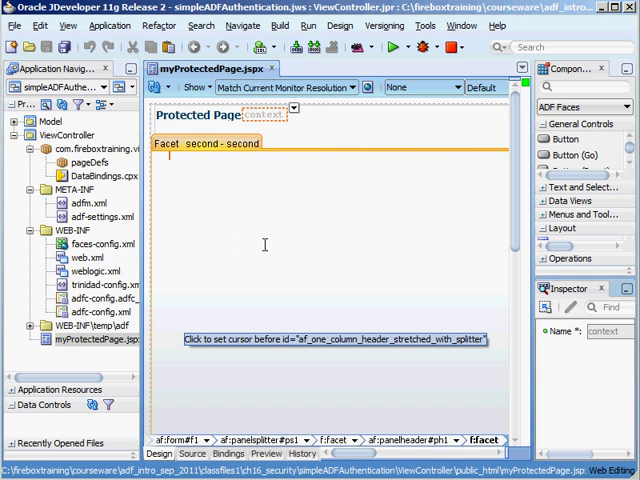
mouse_move(275, 240)
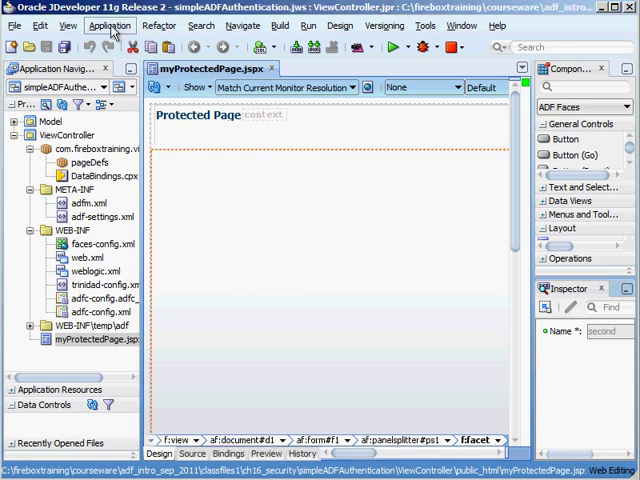
Step: Launch the Configure ADF Security wizard from Application > Secure
left_click(110, 25)
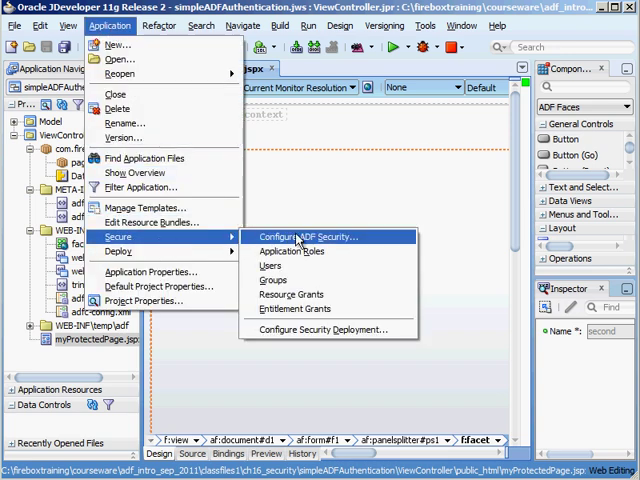
left_click(298, 236)
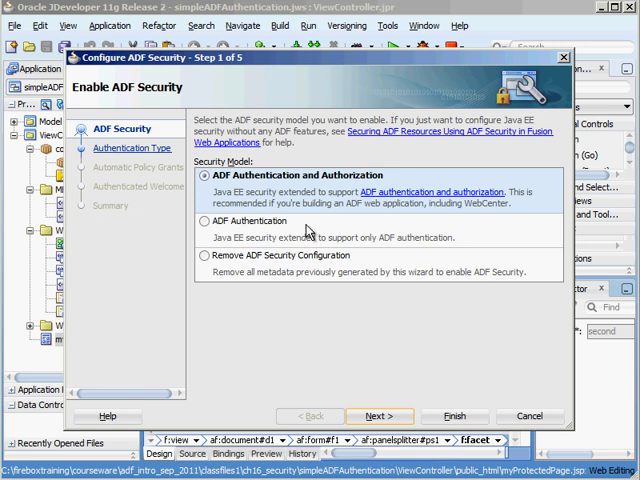
mouse_move(310, 230)
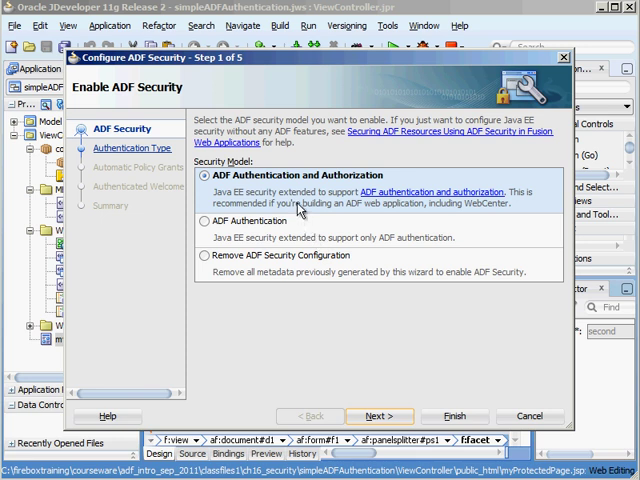
mouse_move(300, 208)
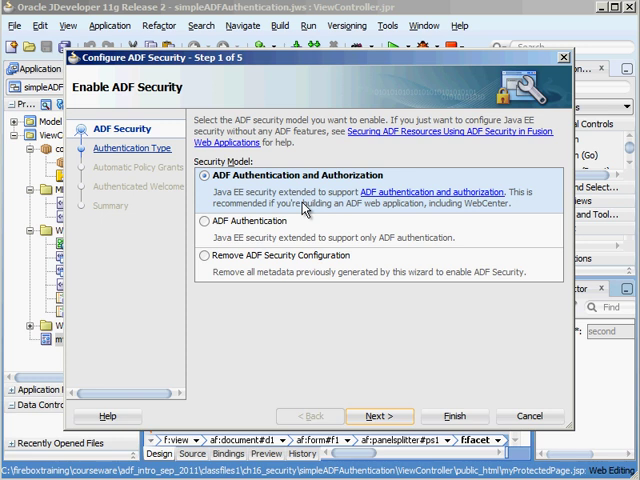
mouse_move(310, 205)
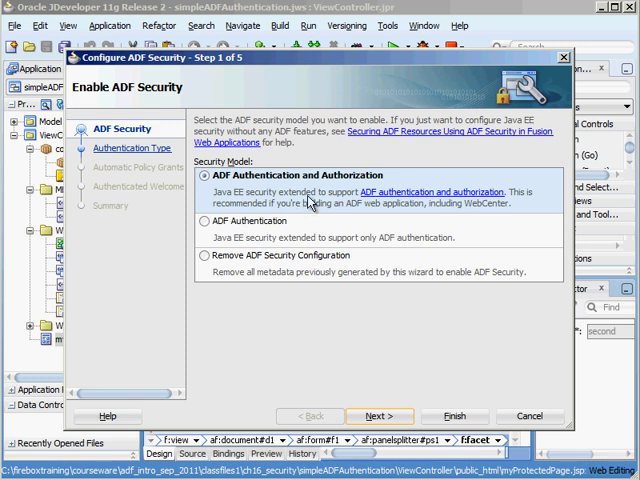
mouse_move(278, 225)
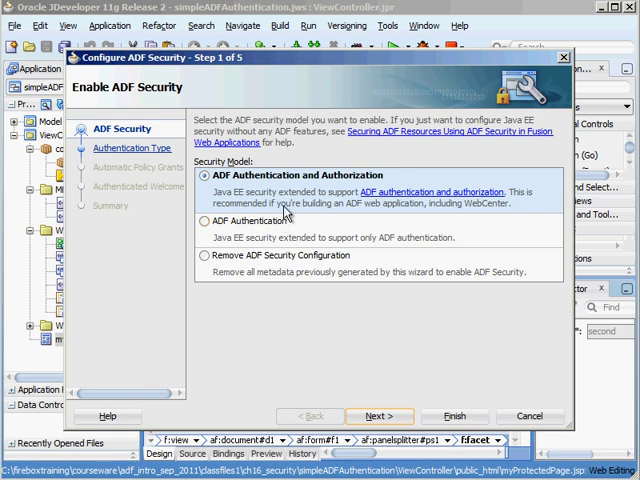
Step: Keep ADF Authentication and Authorization and advance to the Authentication Type step
left_click(379, 415)
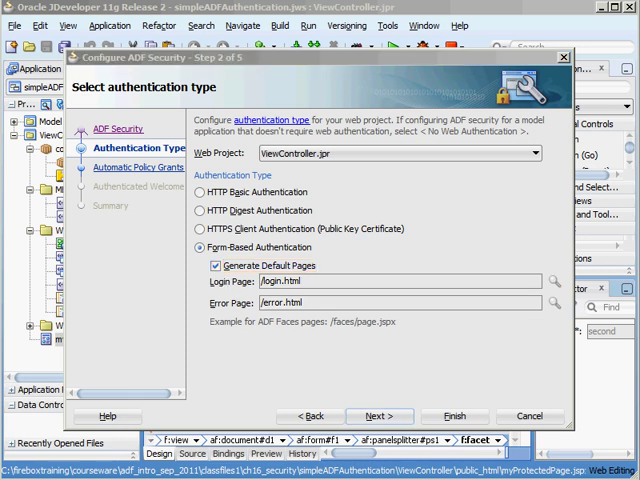
mouse_move(305, 306)
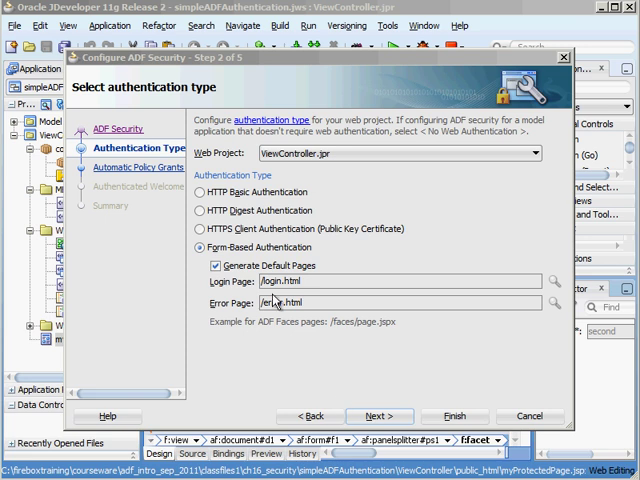
Step: Accept form-based authentication, no automatic grants, no welcome redirect, then finish the wizard
left_click(378, 416)
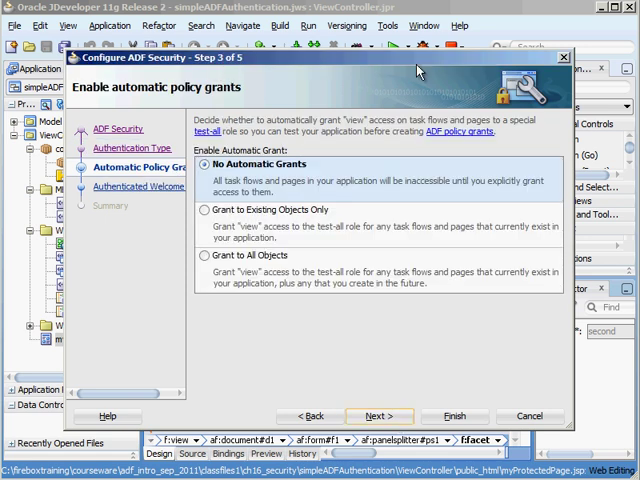
mouse_move(337, 143)
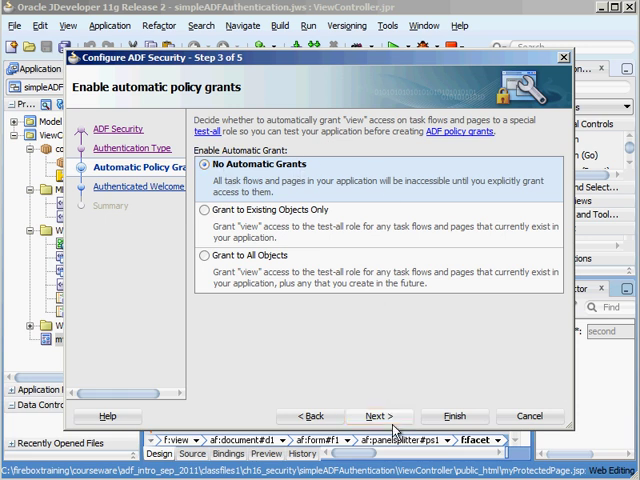
left_click(378, 416)
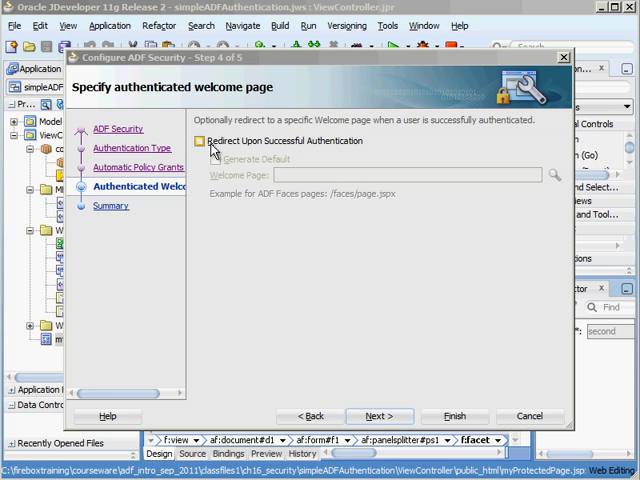
left_click(199, 141)
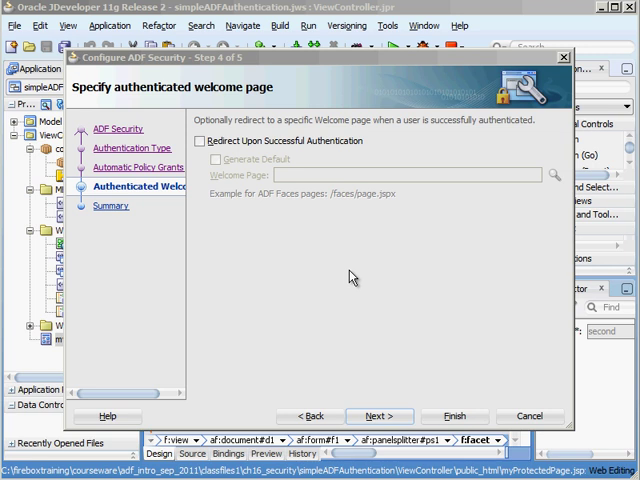
mouse_move(373, 416)
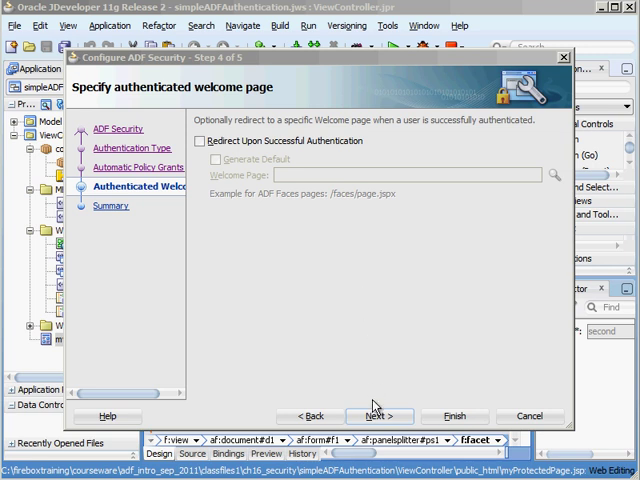
left_click(376, 416)
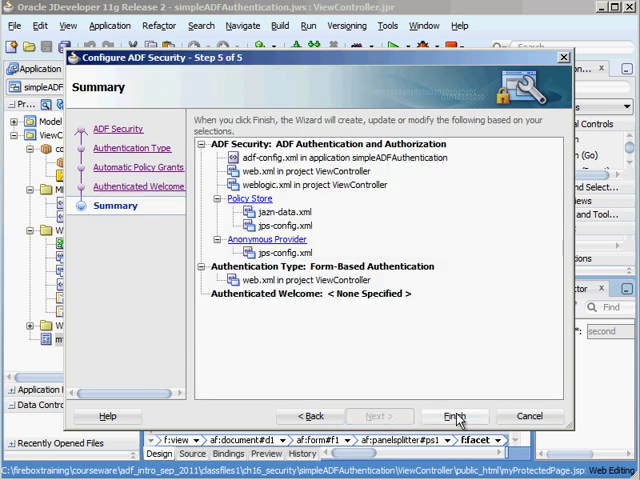
left_click(453, 416)
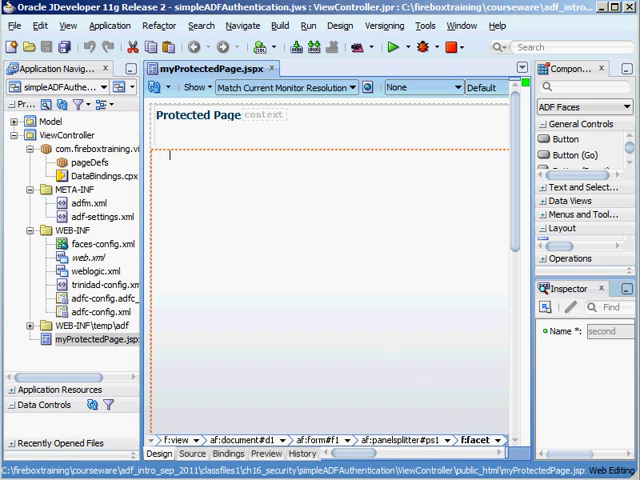
mouse_move(281, 261)
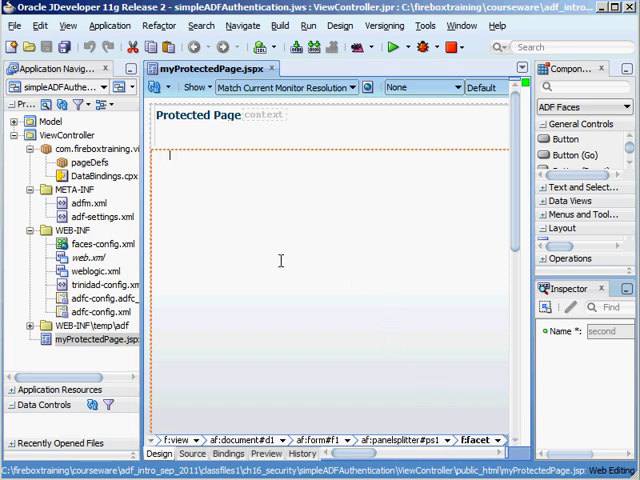
Step: Open the Users editor in jazn-data.xml via Application > Secure > Users
left_click(111, 25)
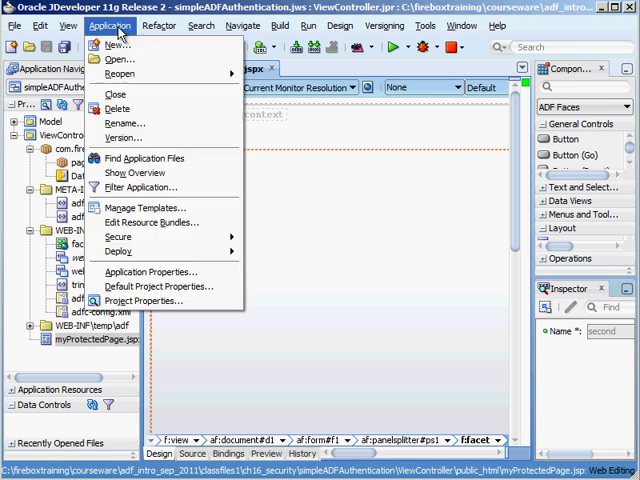
mouse_move(118, 236)
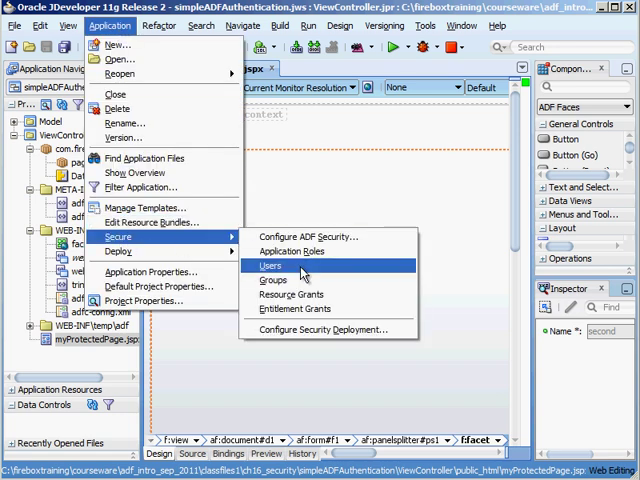
mouse_move(302, 267)
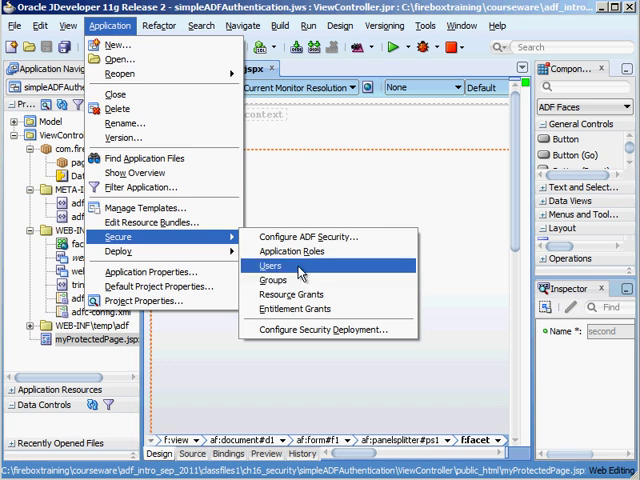
left_click(278, 269)
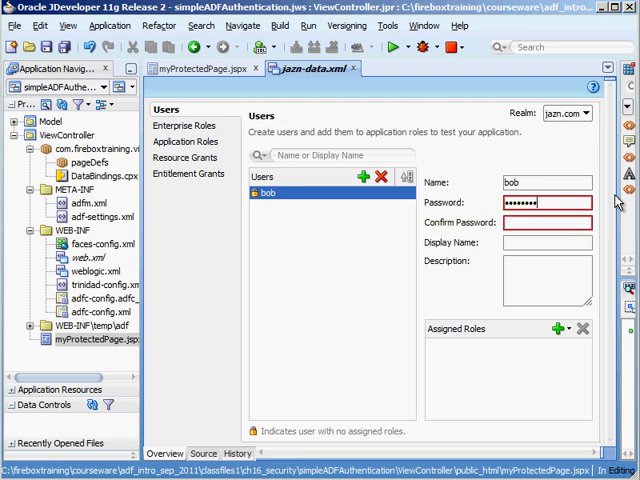
Step: Confirm bob's password and add user julie with a password and display name Julie
type("••••••••")
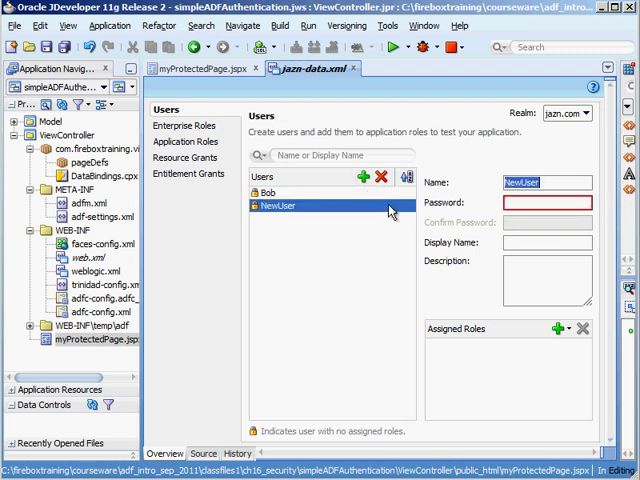
type("julie")
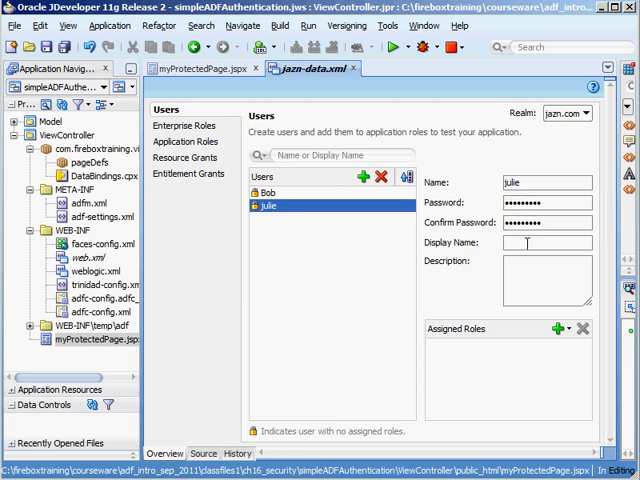
type("Julie")
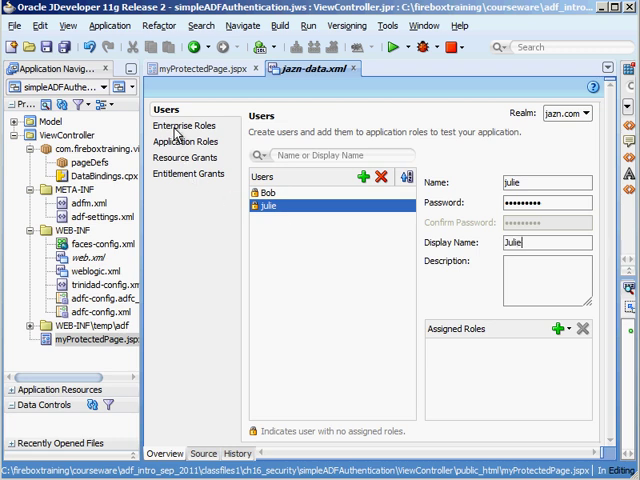
Step: Add enterprise role managerGroup, display name Manager Group, with Bob as member
left_click(193, 125)
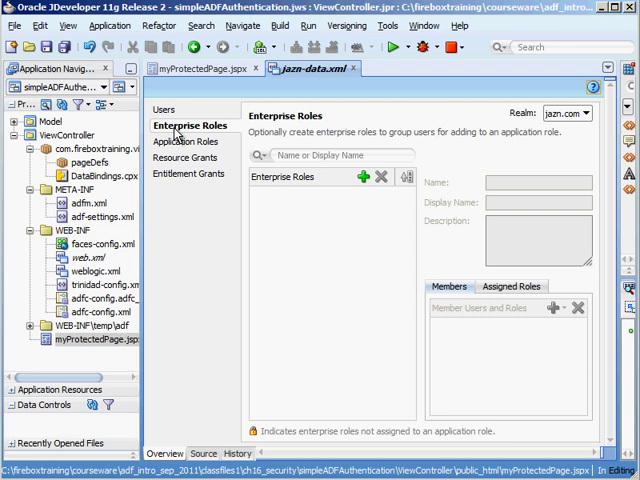
mouse_move(315, 248)
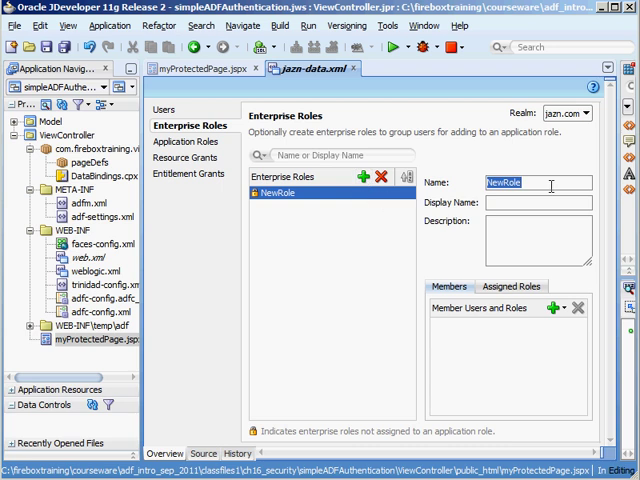
type("managerGroup")
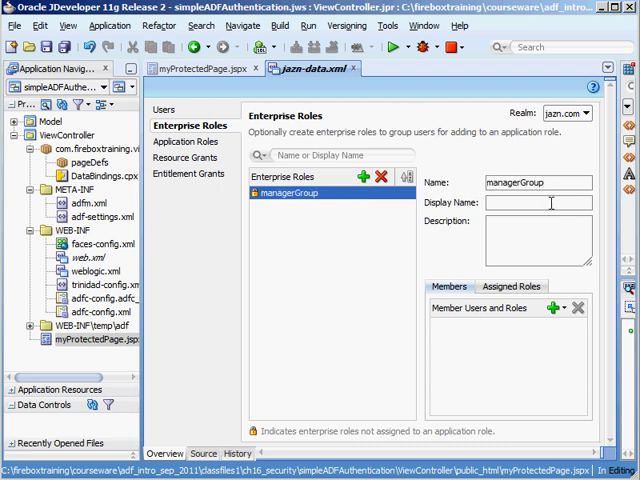
type("Manager Group")
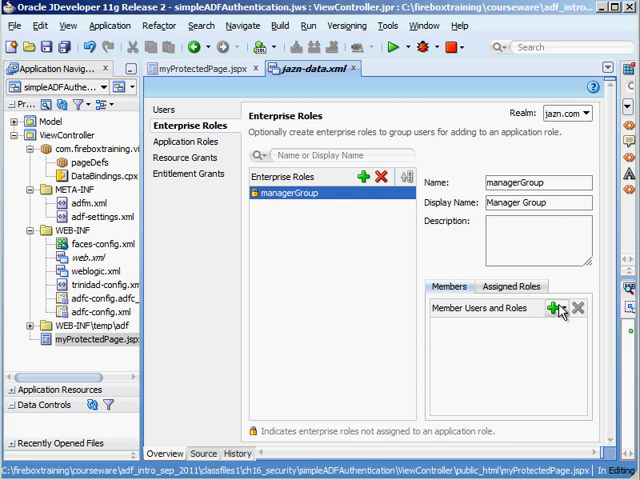
left_click(550, 308)
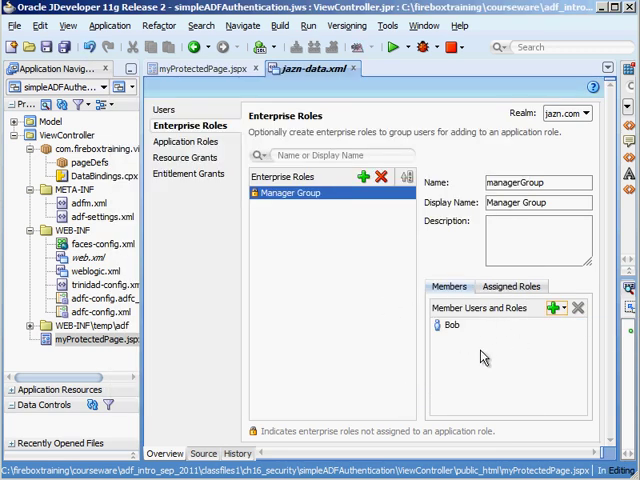
left_click(190, 141)
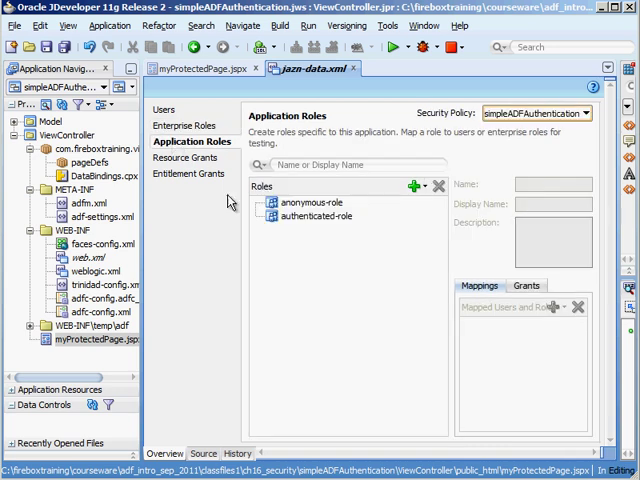
mouse_move(229, 205)
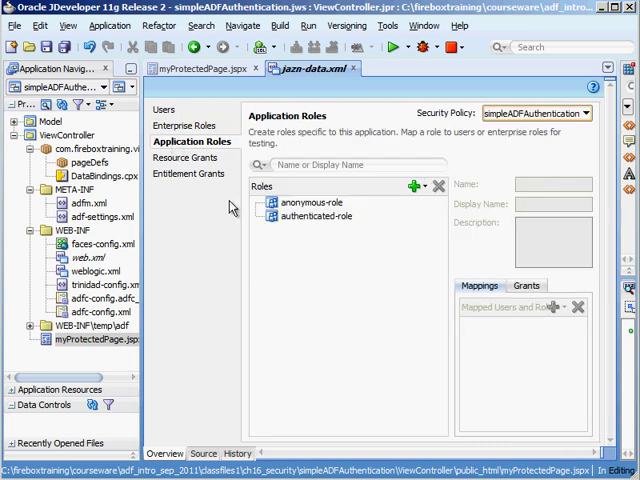
mouse_move(183, 166)
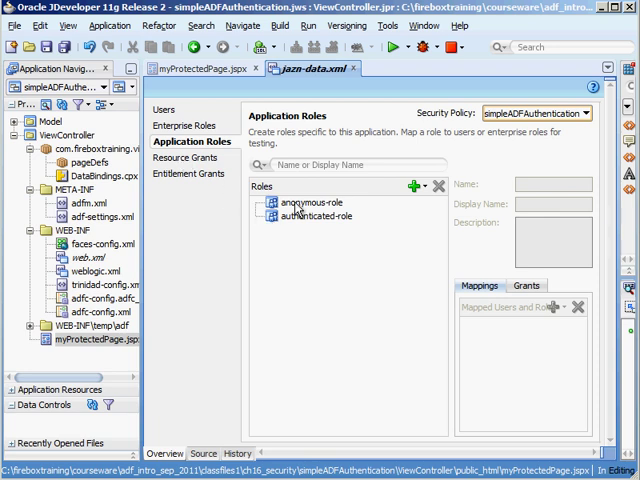
Step: Add root-level application role manager and map enterprise role managerGroup to it
left_click(310, 215)
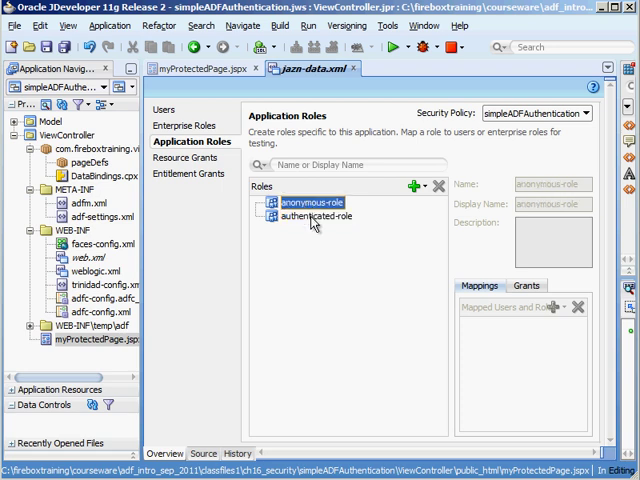
mouse_move(314, 223)
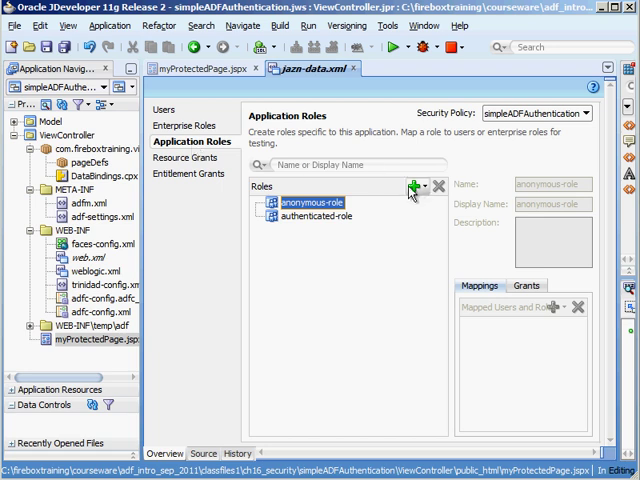
left_click(412, 184)
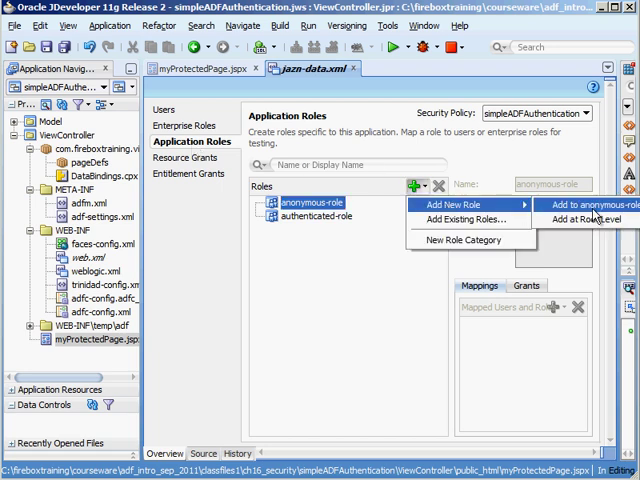
left_click(588, 219)
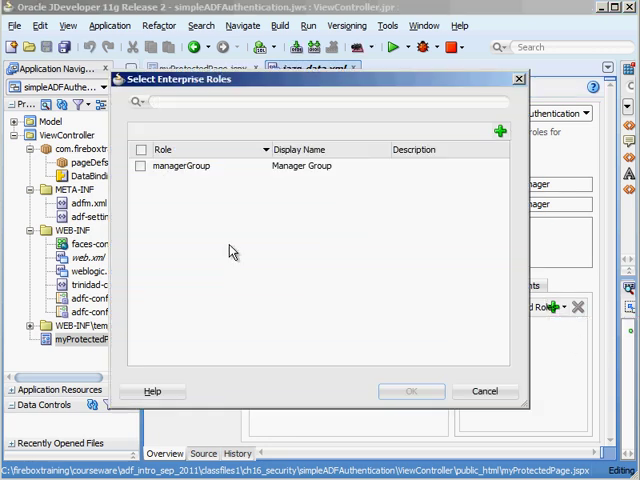
left_click(141, 165)
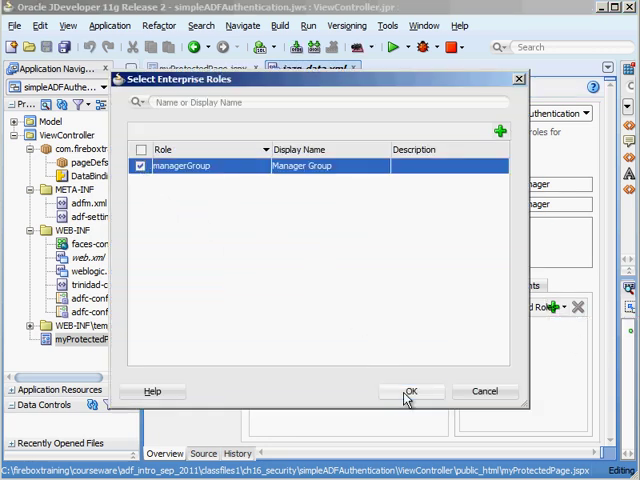
left_click(412, 391)
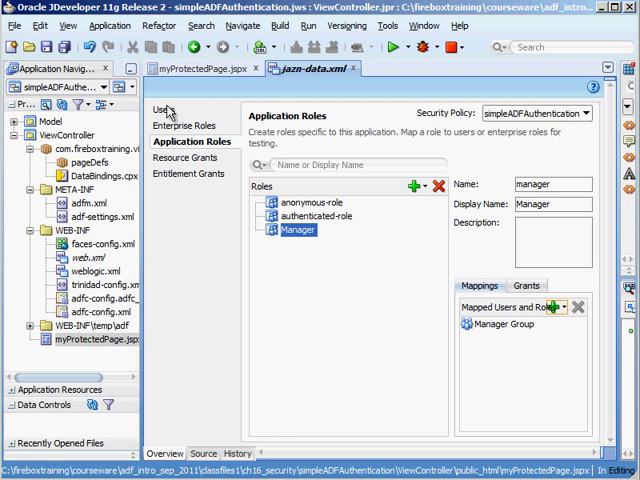
Step: Check managerGroup's Assigned Roles shows Manager, then view manager's empty Grants tab
left_click(161, 110)
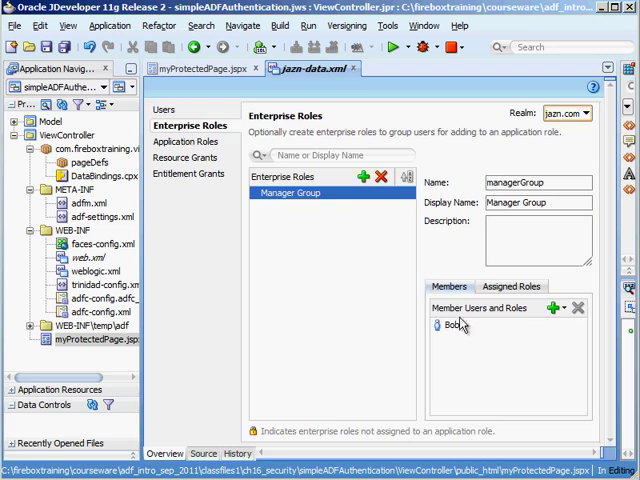
left_click(506, 287)
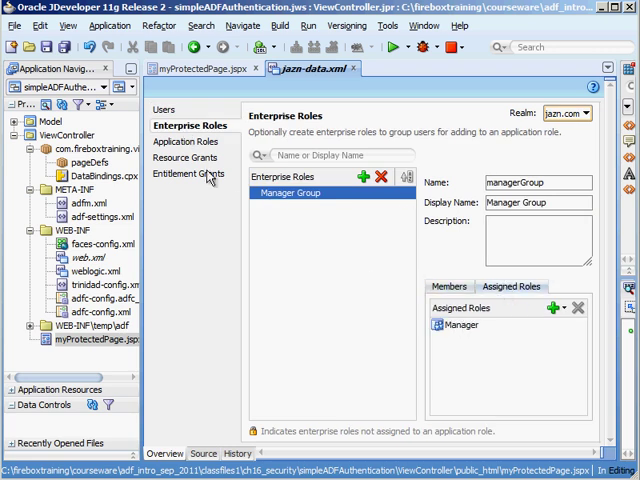
left_click(189, 141)
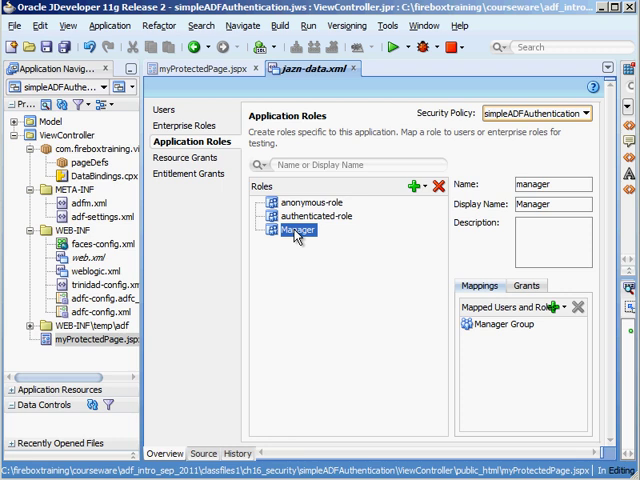
left_click(525, 285)
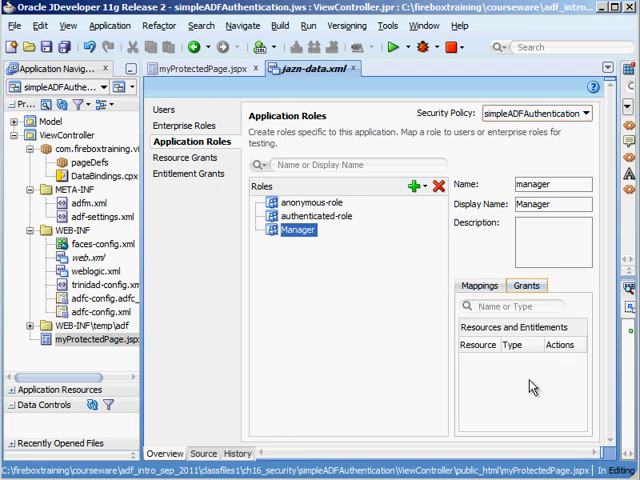
Step: Filter Resource Grants to Web Page resources, listing myProtectedPage from ViewController
left_click(192, 157)
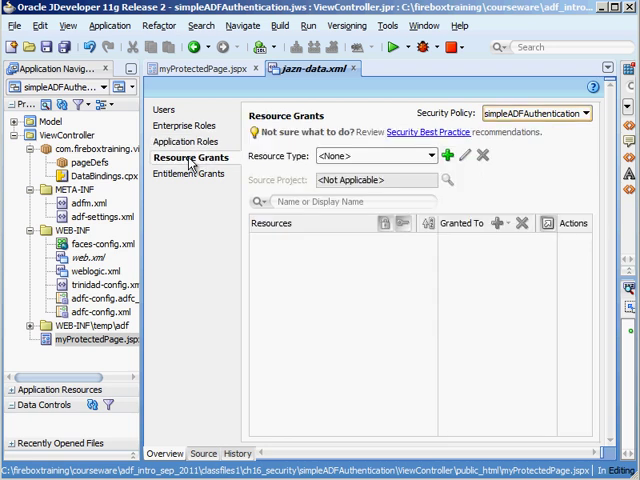
mouse_move(415, 180)
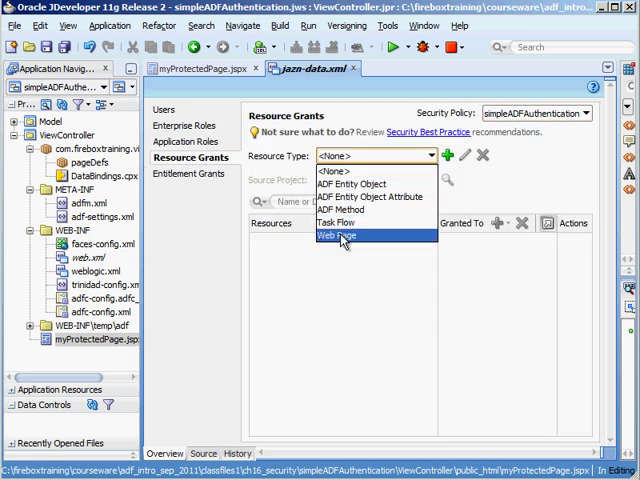
left_click(338, 235)
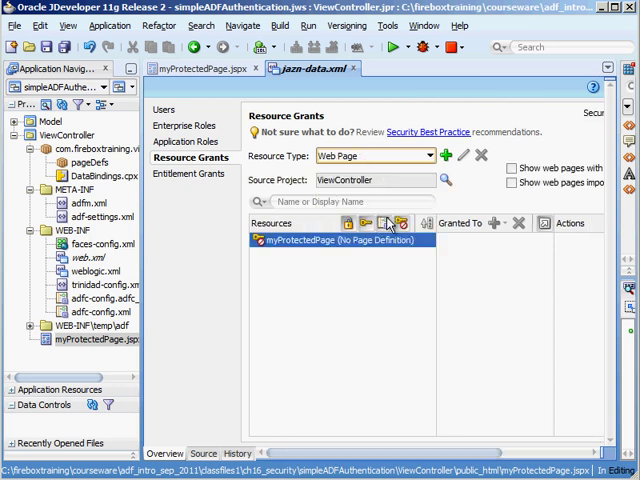
mouse_move(344, 320)
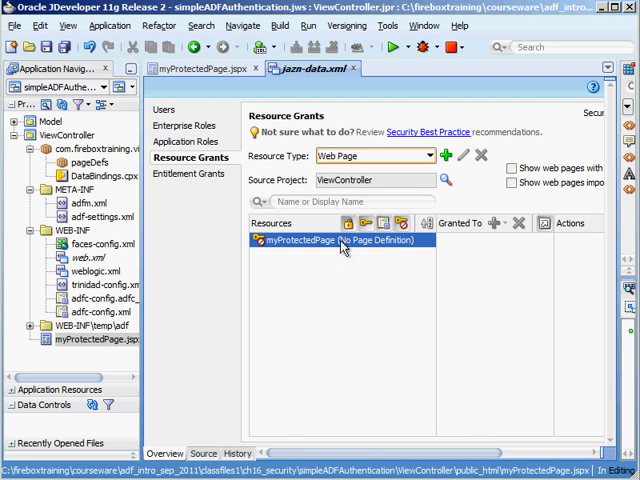
mouse_move(343, 256)
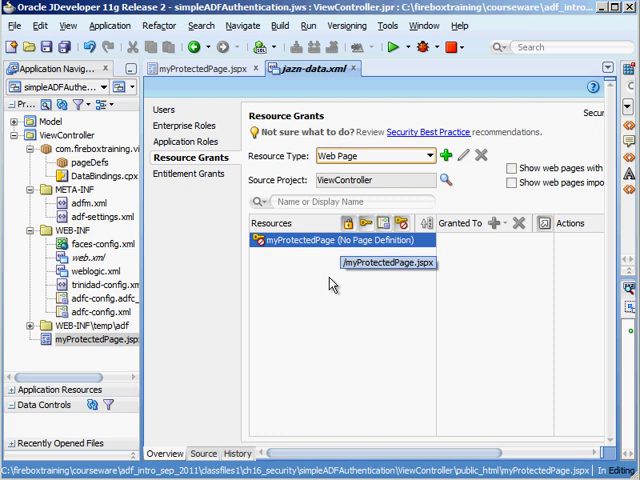
mouse_move(330, 285)
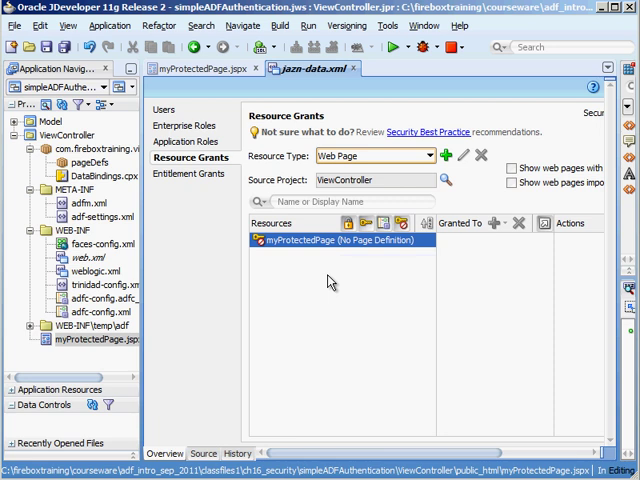
Step: Generate myProtectedPagePageDef.xml with Go to Page Definition, then return to jazn-data.xml
right_click(75, 347)
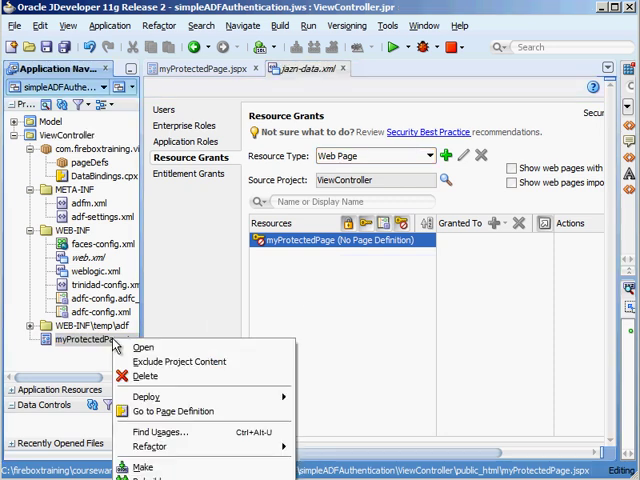
left_click(172, 411)
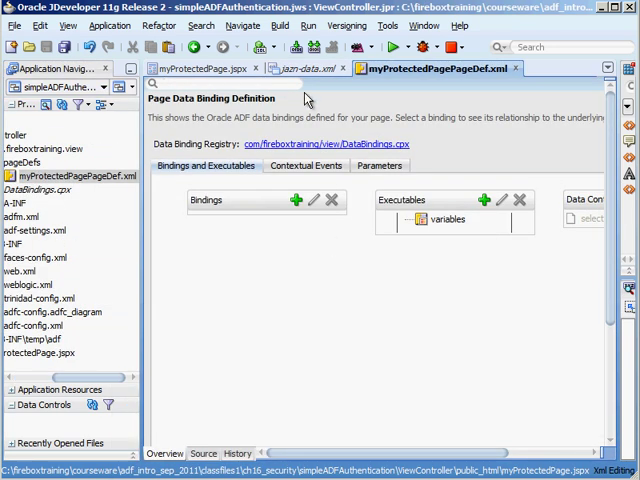
left_click(66, 47)
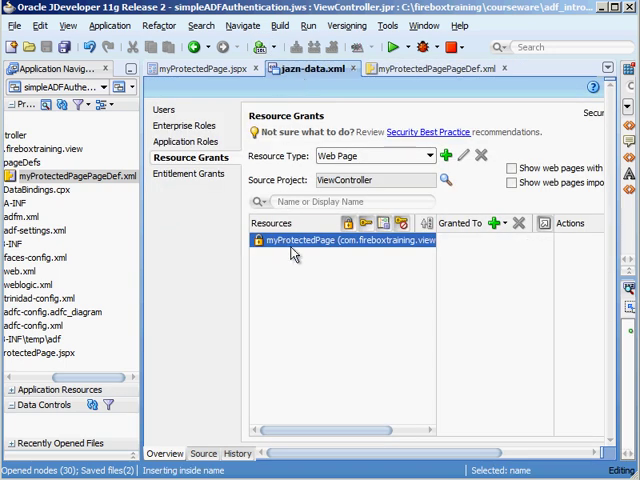
mouse_move(510, 240)
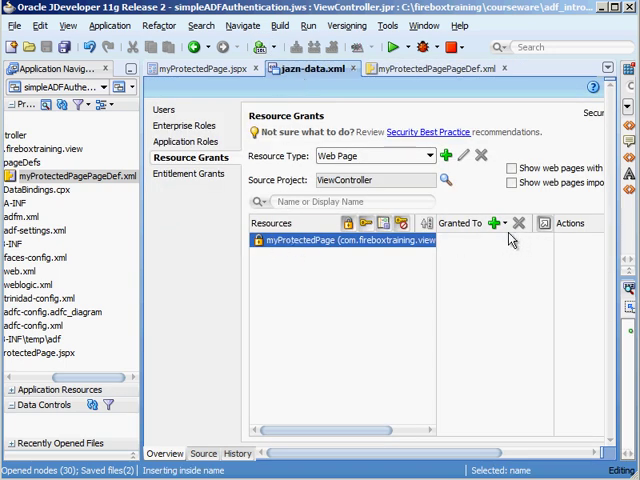
mouse_move(494, 223)
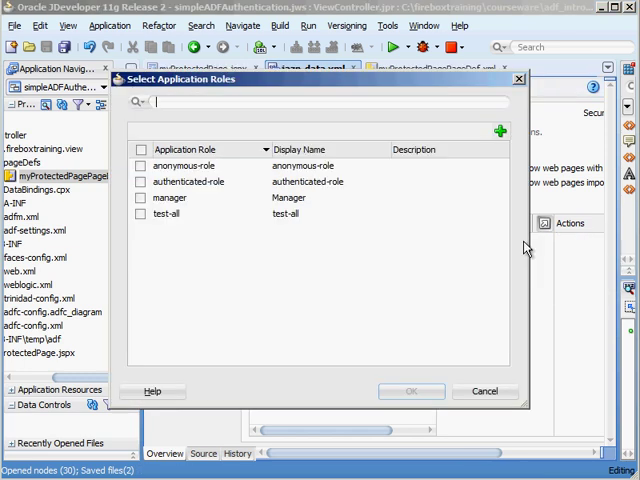
Step: Select the manager role and confirm, giving Manager view access on myProtectedPage
left_click(141, 198)
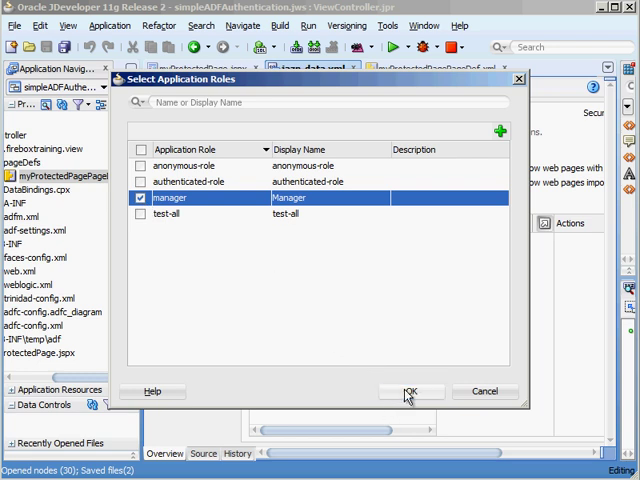
left_click(410, 391)
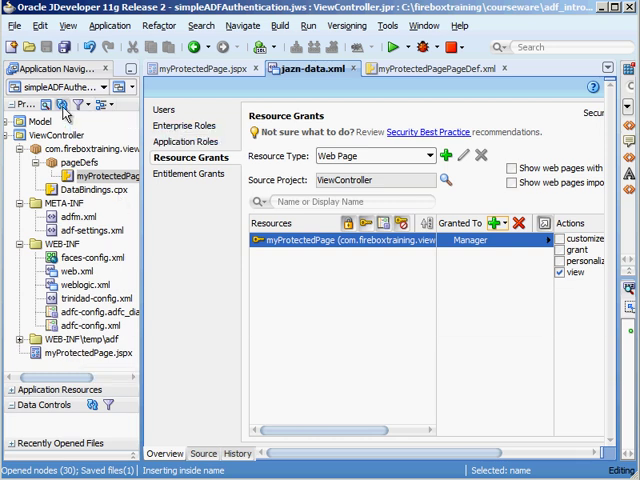
Step: Open login.html from public_html in the Design editor
scroll("right", 3)
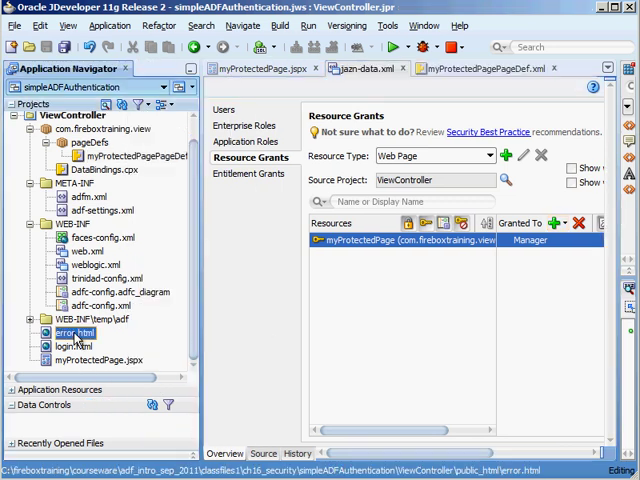
left_click(66, 345)
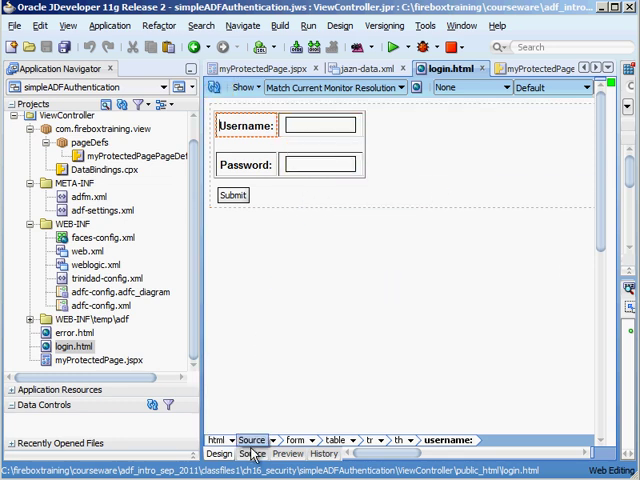
Step: Switch login.html to Source, showing the form posting to j_security_check
left_click(251, 453)
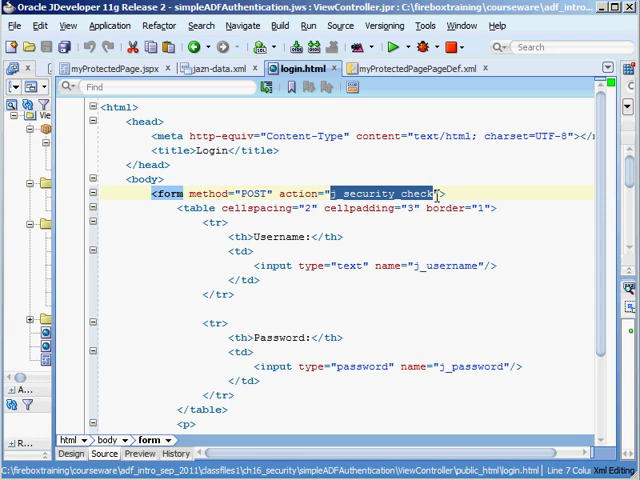
mouse_move(466, 293)
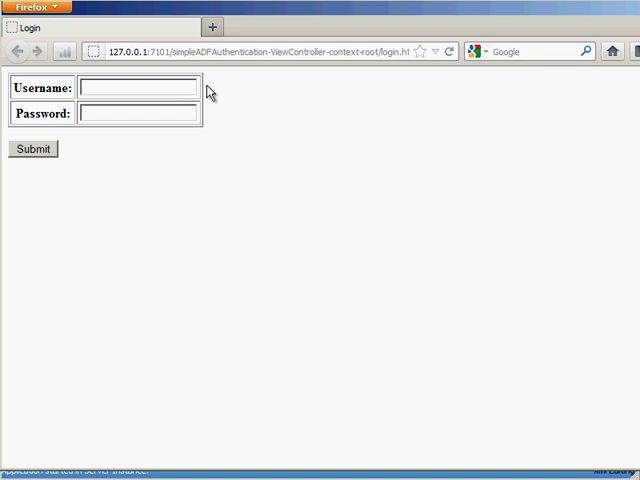
type("bob")
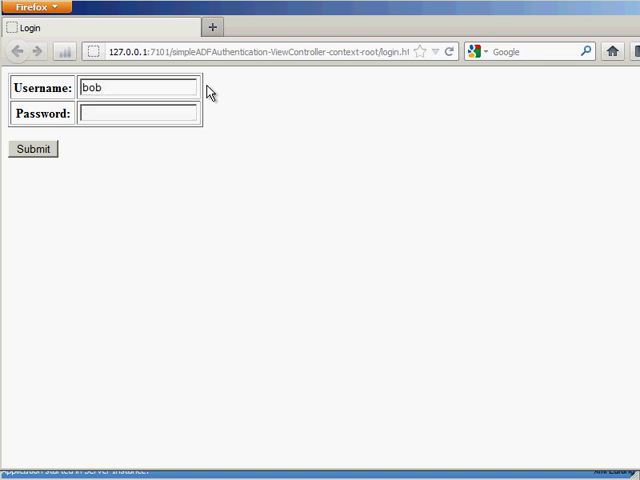
type("password")
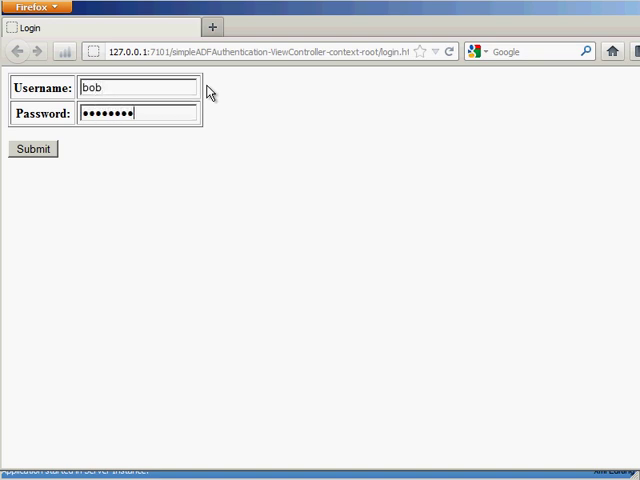
left_click(32, 148)
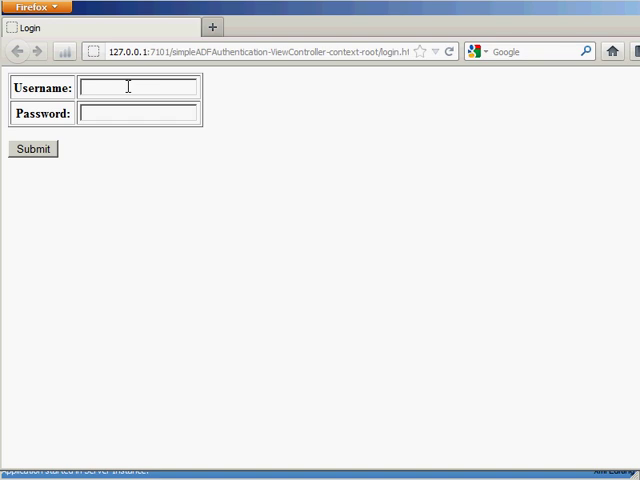
type("julie")
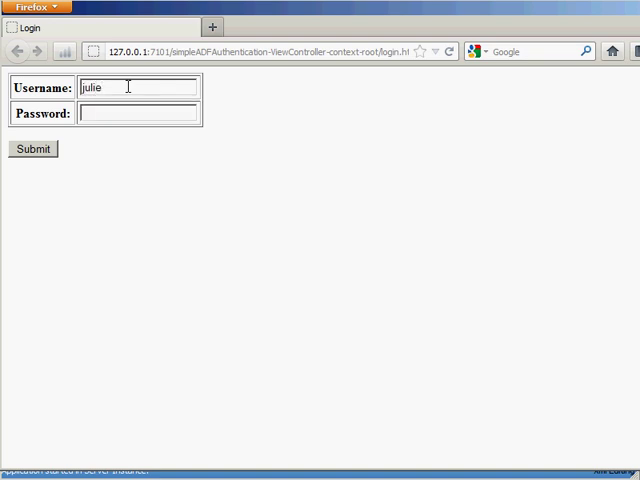
type("password")
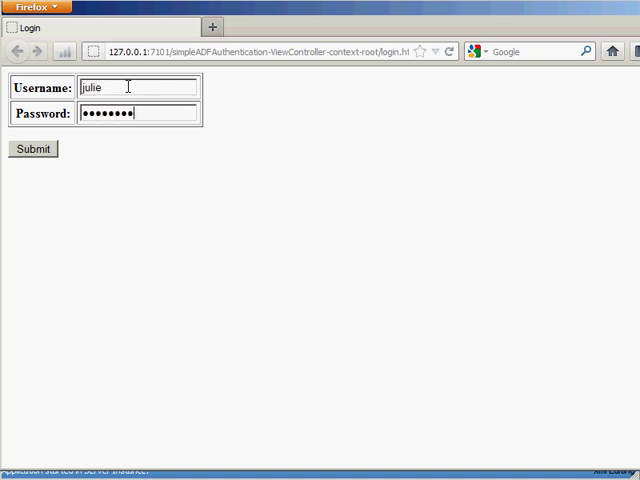
left_click(32, 148)
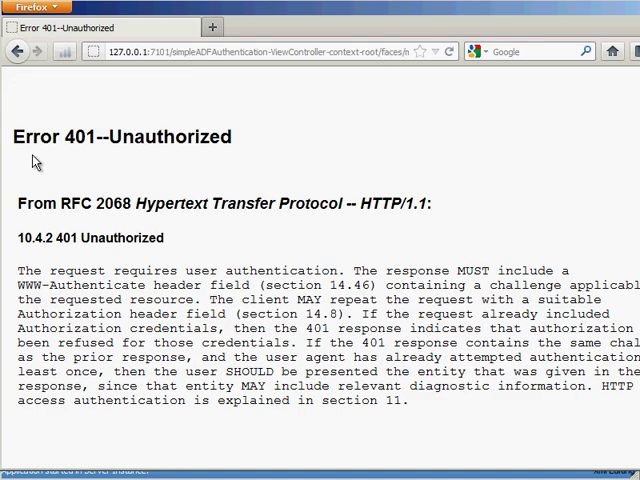
mouse_move(66, 180)
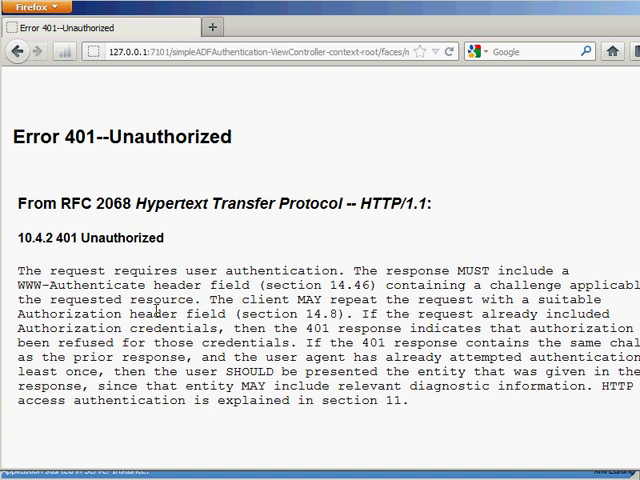
mouse_move(154, 308)
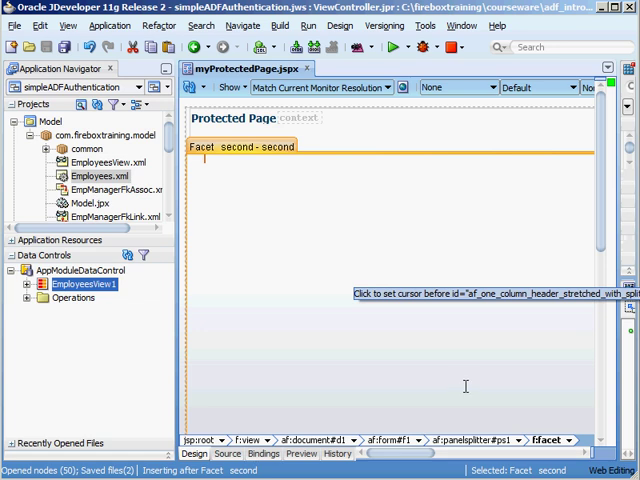
mouse_move(465, 386)
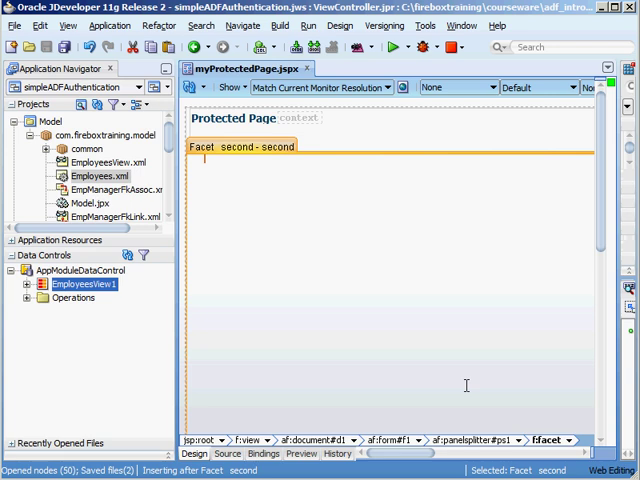
mouse_move(441, 392)
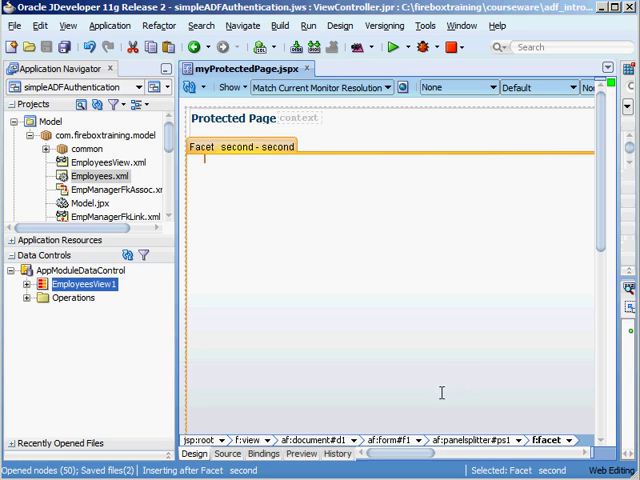
mouse_move(449, 304)
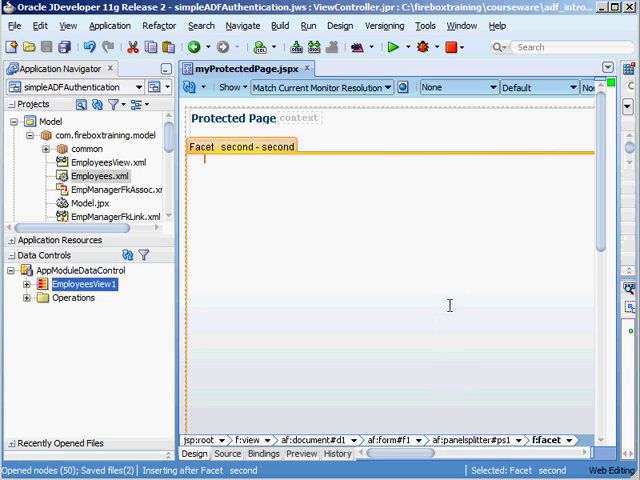
mouse_move(361, 213)
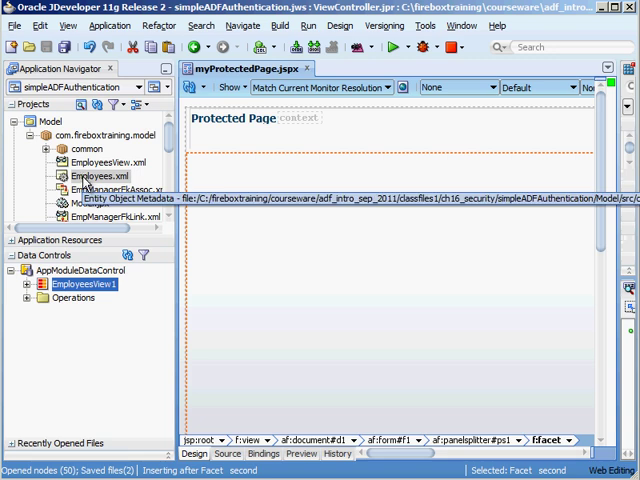
Step: Open Employees.xml under com.fireboxtraining.model in the entity object editor
double_click(94, 176)
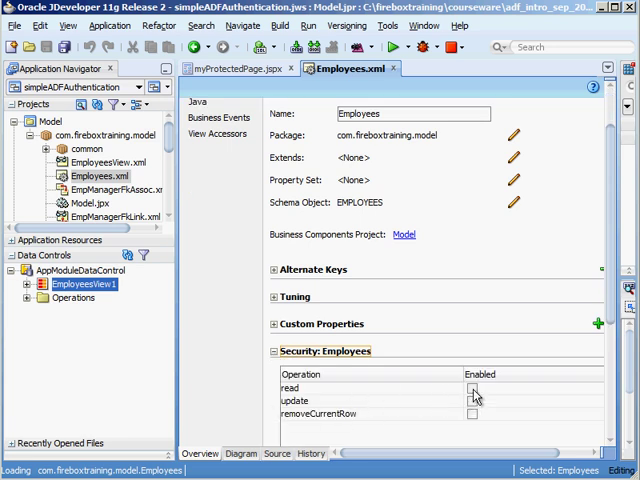
Step: Tick Enabled for read, update and removeCurrentRow under Security: Employees
left_click(473, 388)
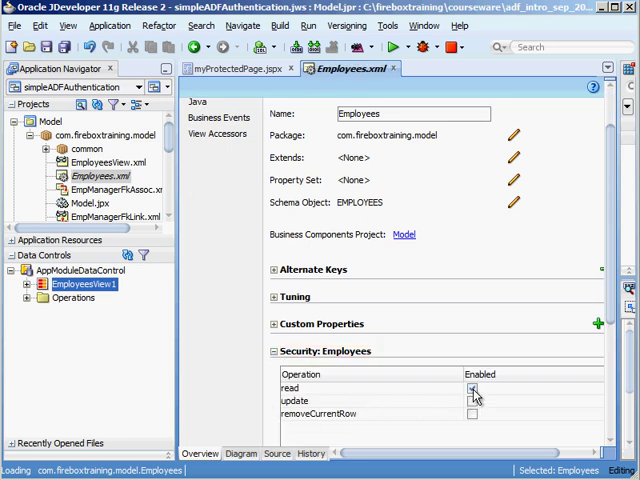
left_click(472, 388)
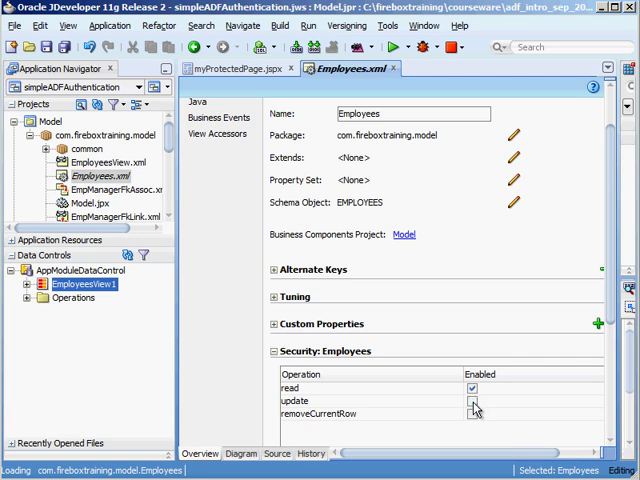
left_click(472, 401)
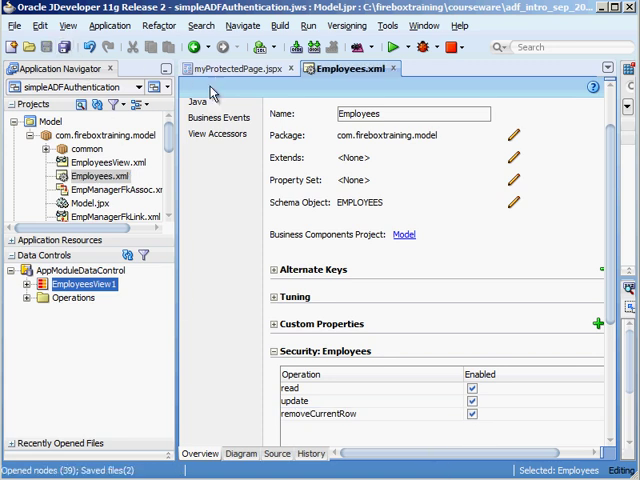
Step: In Resource Grants with Model as source project, add the Manager application role to Employees
left_click(110, 25)
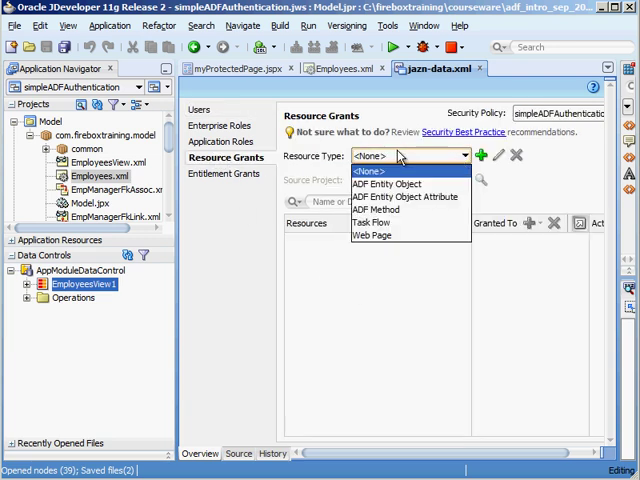
mouse_move(383, 211)
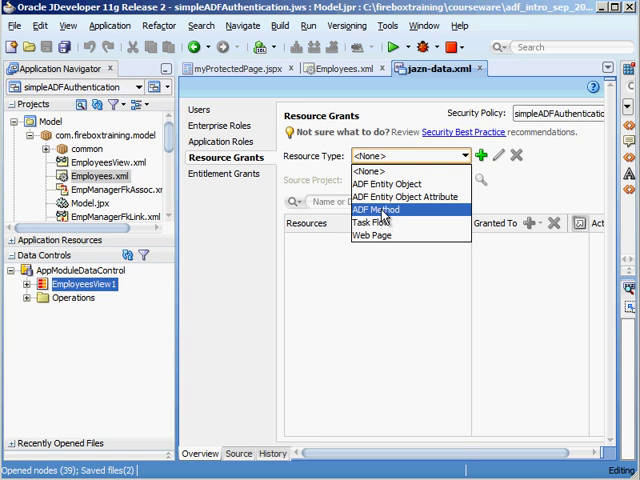
mouse_move(395, 184)
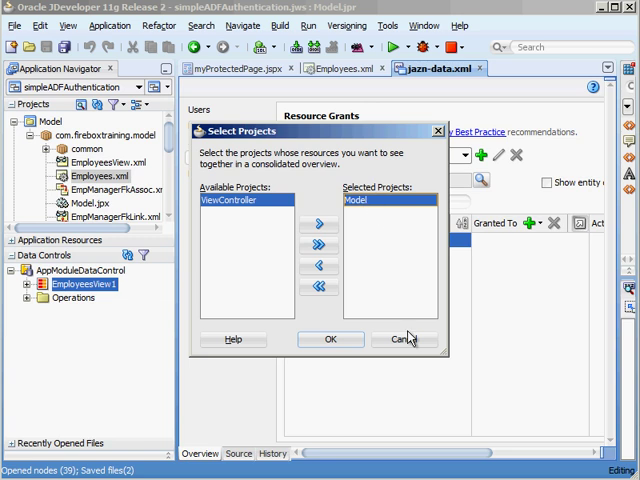
left_click(330, 339)
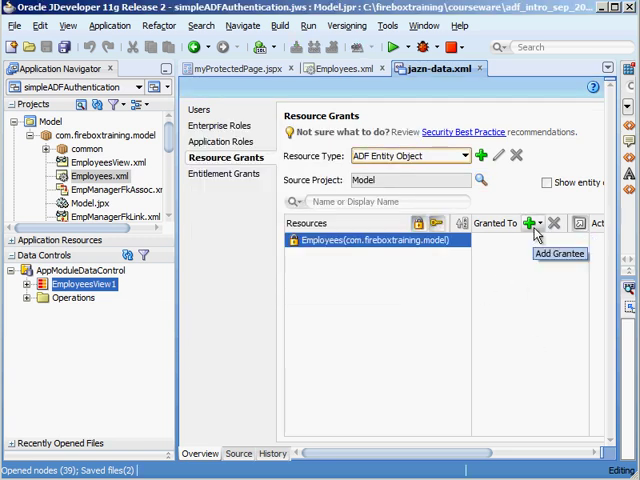
left_click(532, 223)
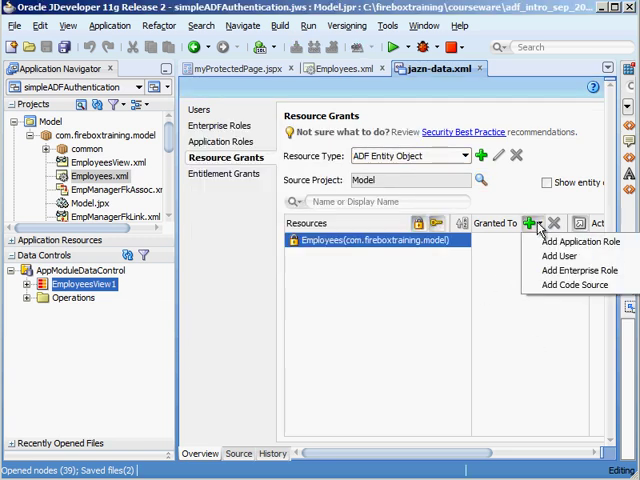
left_click(582, 241)
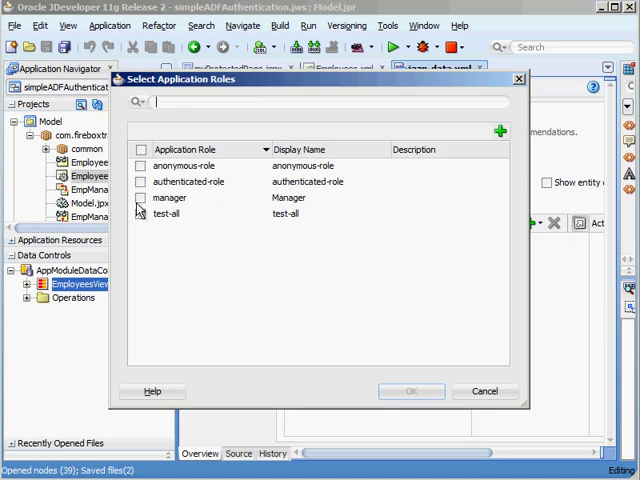
left_click(410, 391)
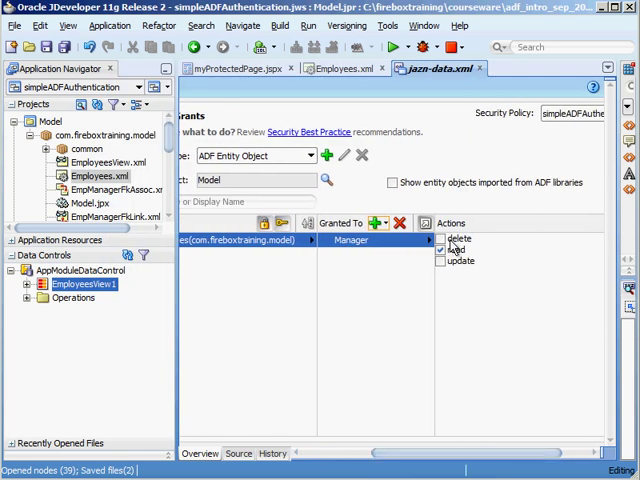
Step: Check the read action for Manager on Employees and Save All
left_click(440, 249)
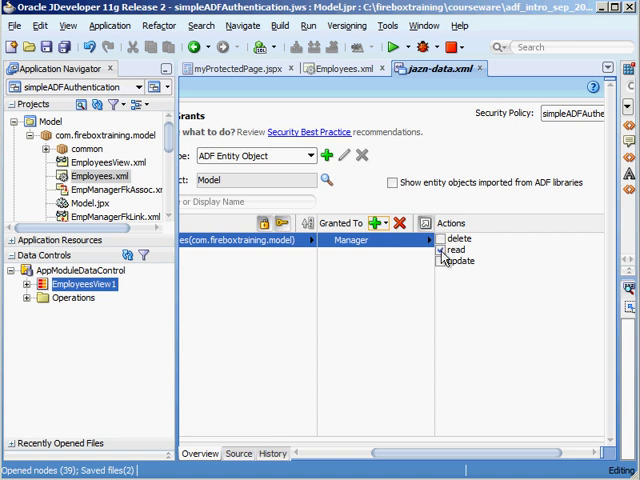
left_click(440, 249)
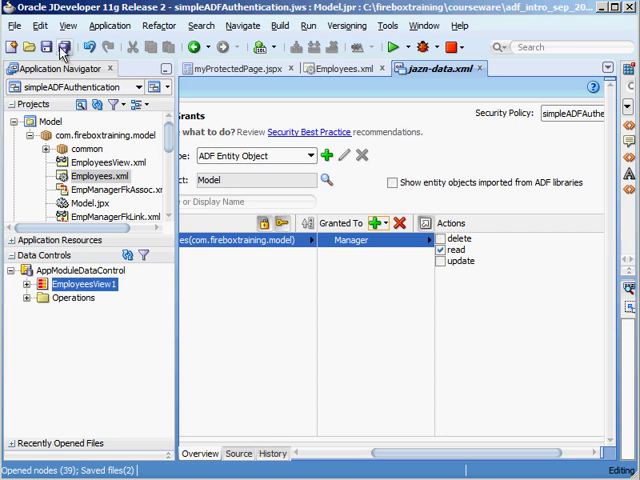
left_click(64, 47)
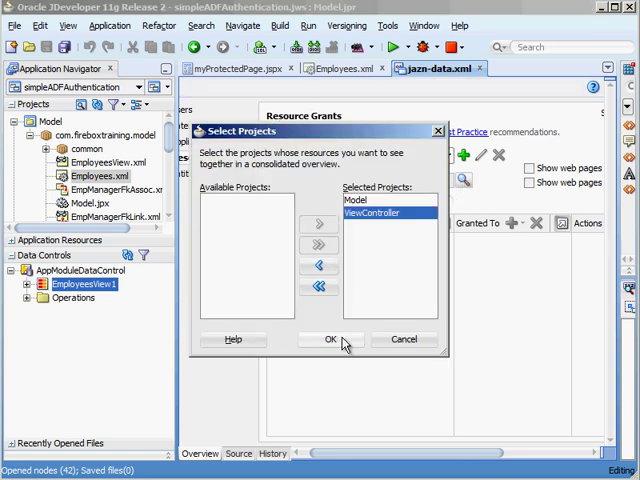
Step: Show resources from all projects and grant myProtectedPage to authenticated-role
left_click(330, 339)
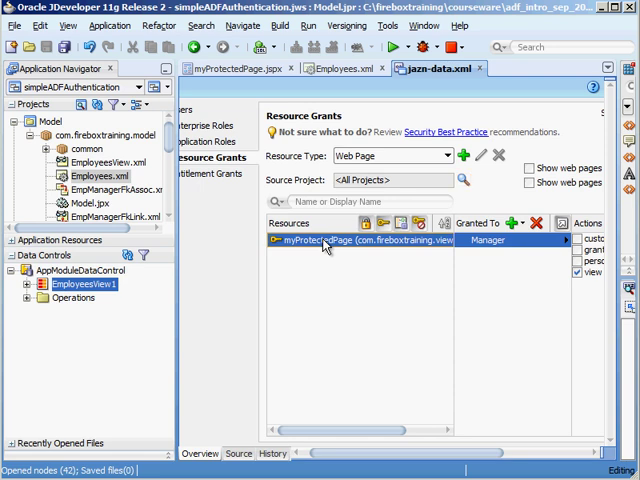
left_click(536, 223)
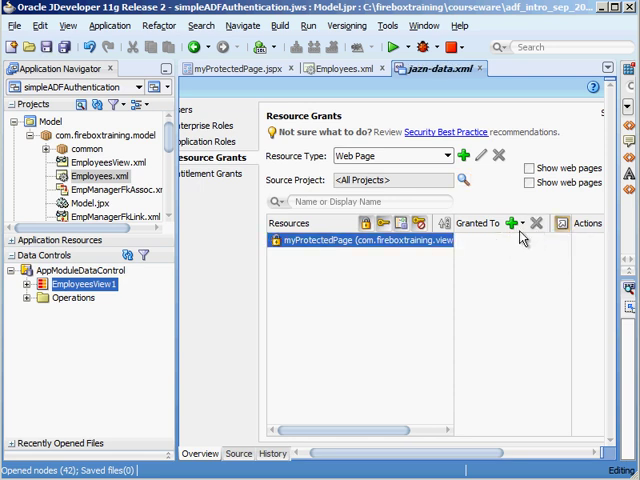
left_click(513, 223)
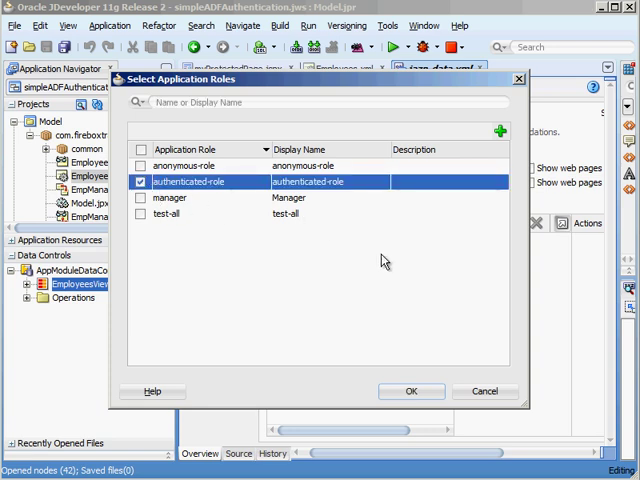
left_click(411, 391)
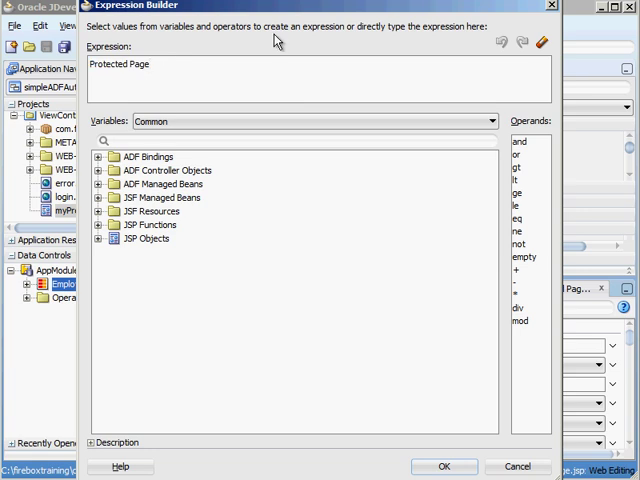
Step: Set the panel header expression to 'Protected Page - Welcome, #{securityContext.userName}!'
type("- Welcome,")
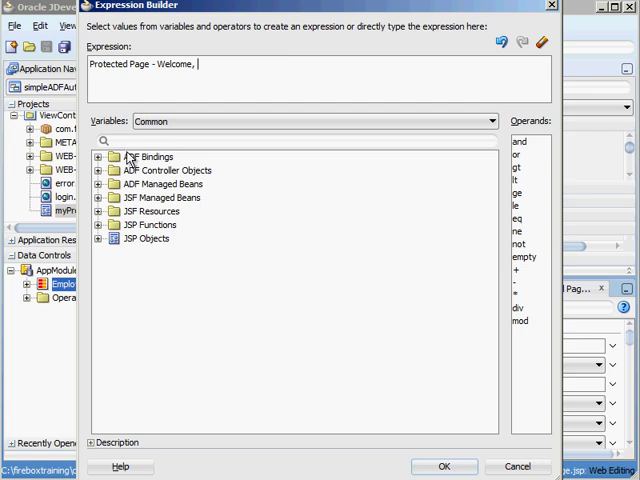
left_click(96, 157)
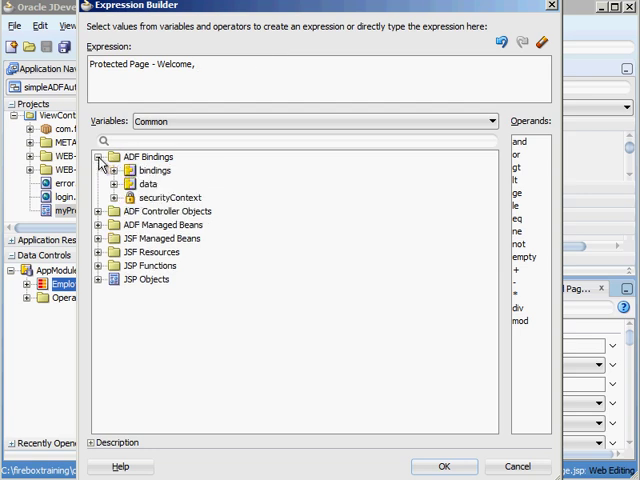
left_click(115, 197)
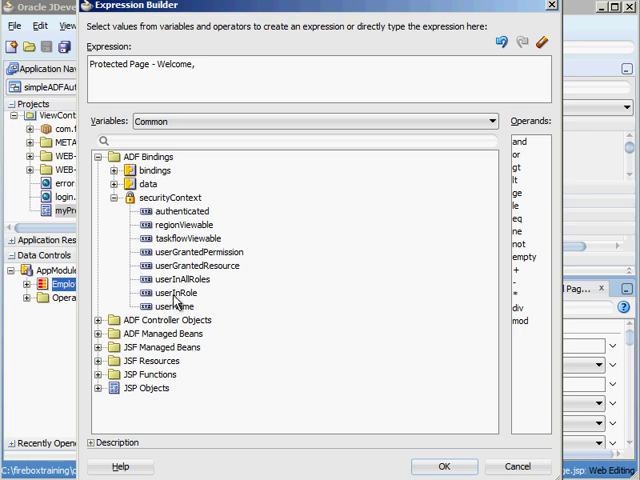
double_click(170, 305)
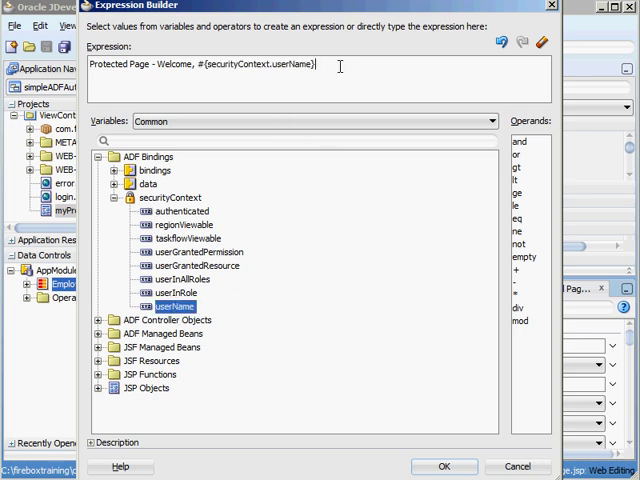
type("!")
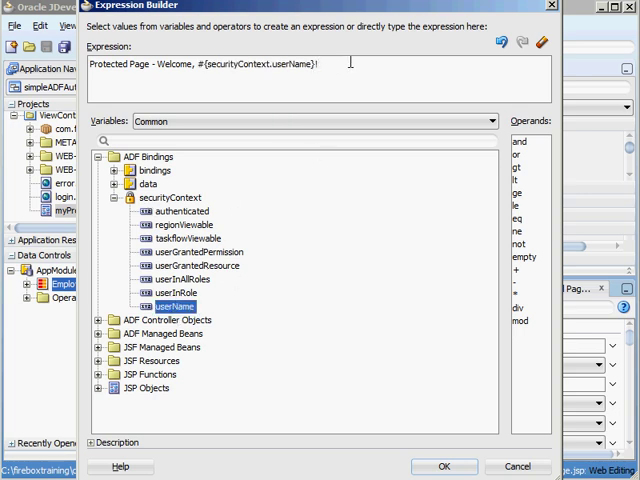
left_click(443, 467)
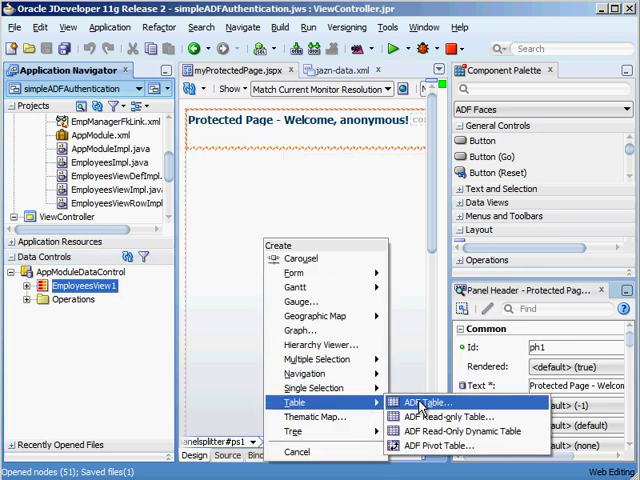
Step: Add EmployeesView1 as an ADF table with sorting and single-row selection
left_click(425, 402)
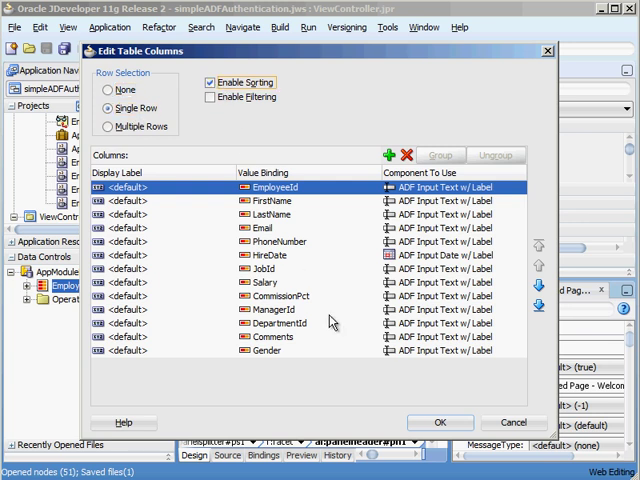
left_click(440, 422)
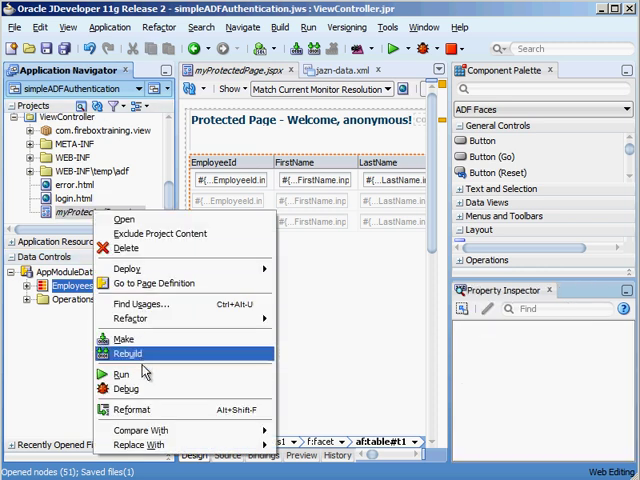
left_click(120, 374)
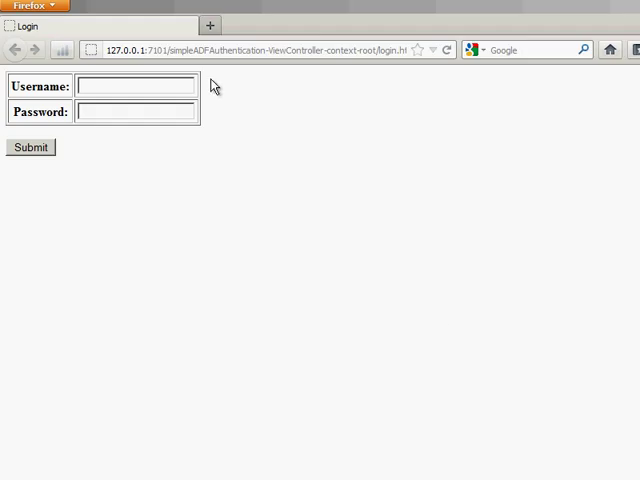
type("bob")
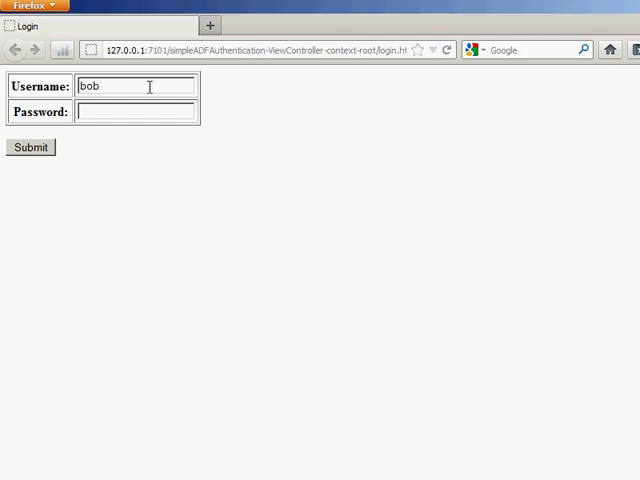
type("password")
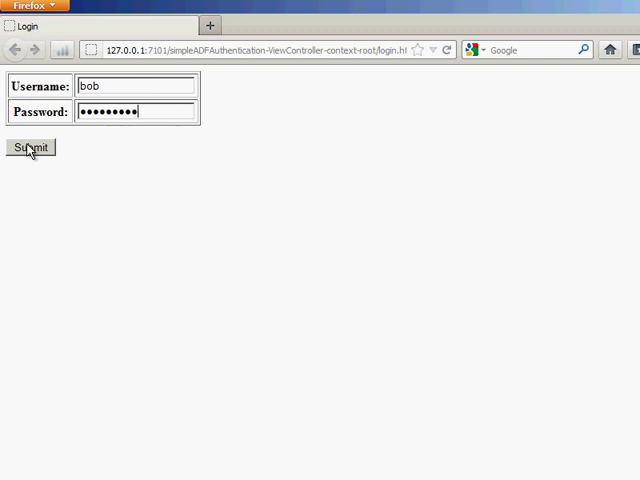
left_click(30, 147)
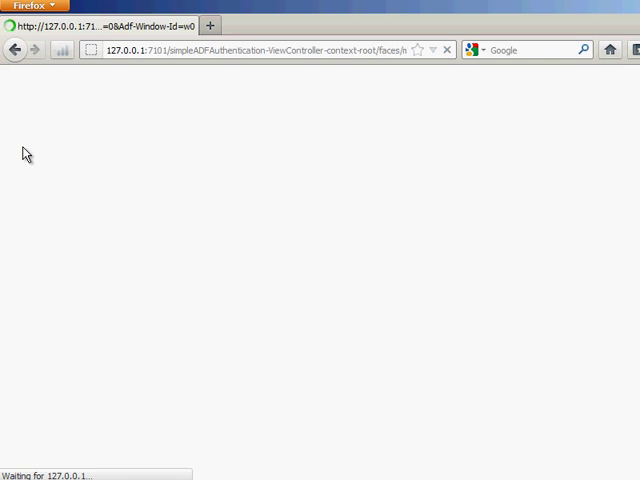
mouse_move(129, 223)
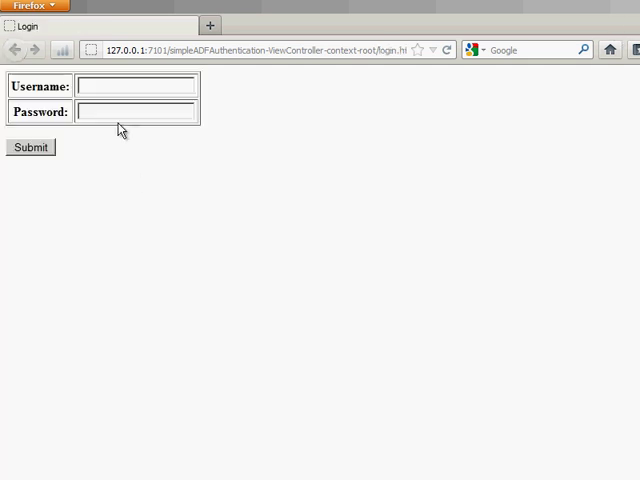
Step: Log in as julie and view her welcome title above the empty Employees table
type("jul")
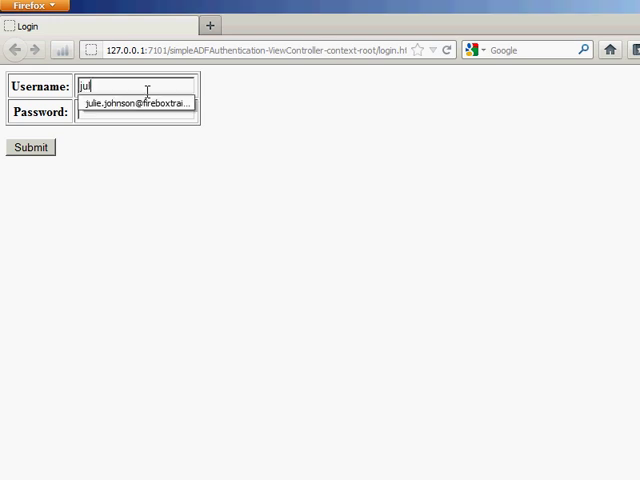
left_click(135, 103)
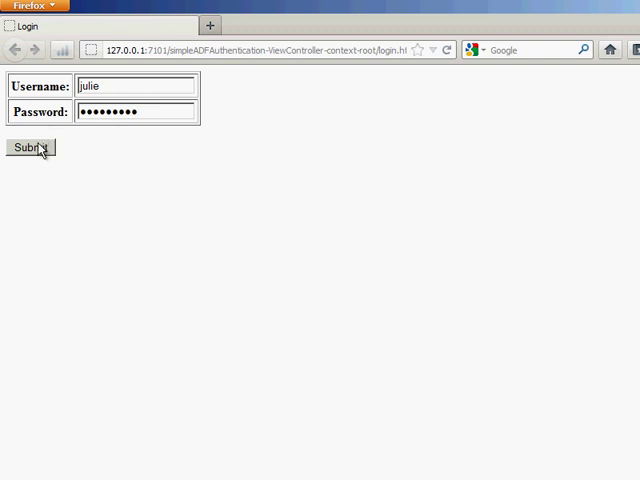
left_click(30, 147)
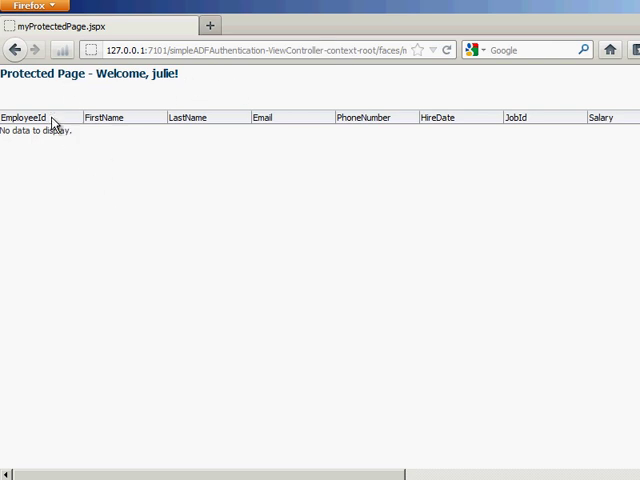
mouse_move(57, 156)
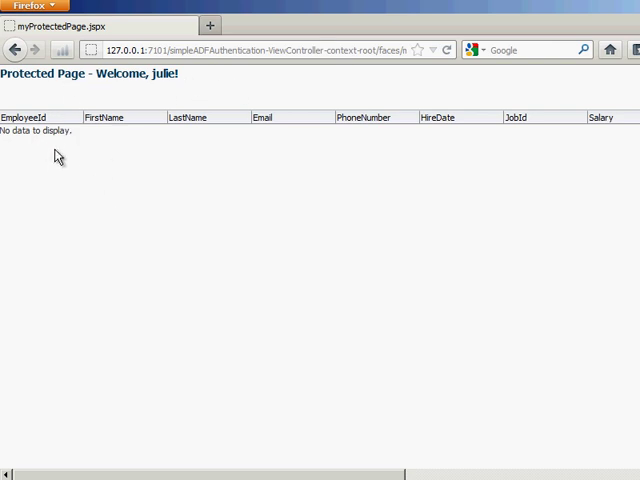
mouse_move(58, 168)
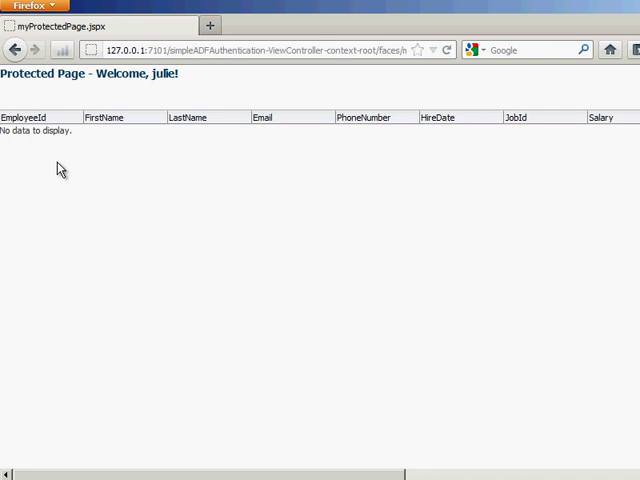
mouse_move(60, 180)
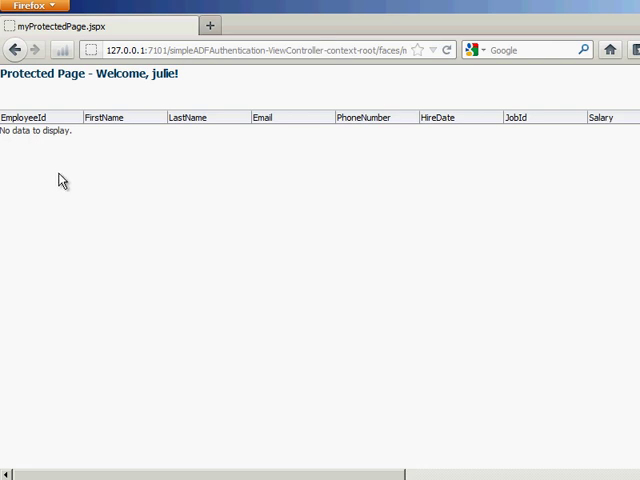